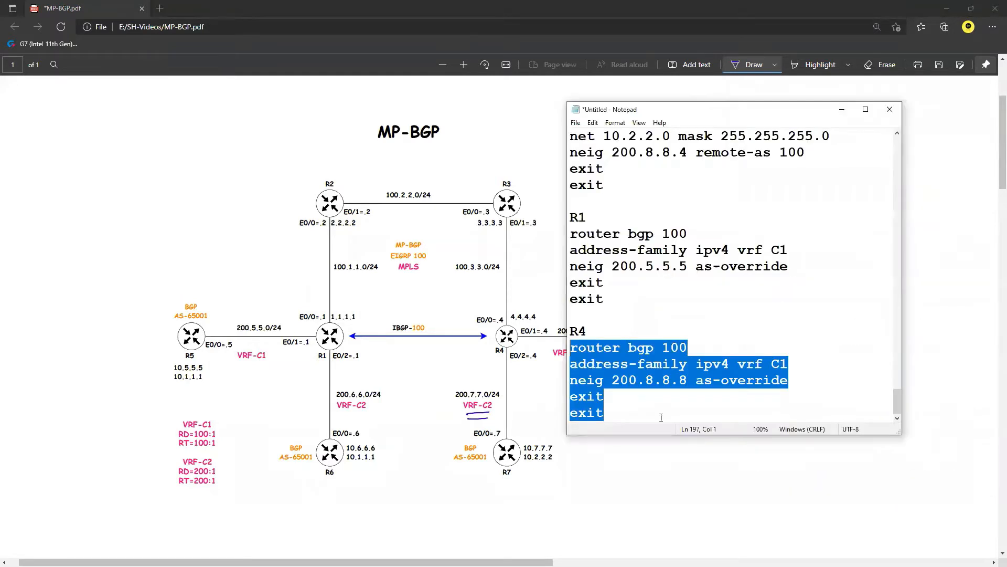
- Draft R1's VRF C2 block: rd/route-targets 200:1, e0/2 200.6.6.1, neighbour 200.6.6.6 remote-as 65001
{"action": "type", "text": "R"}
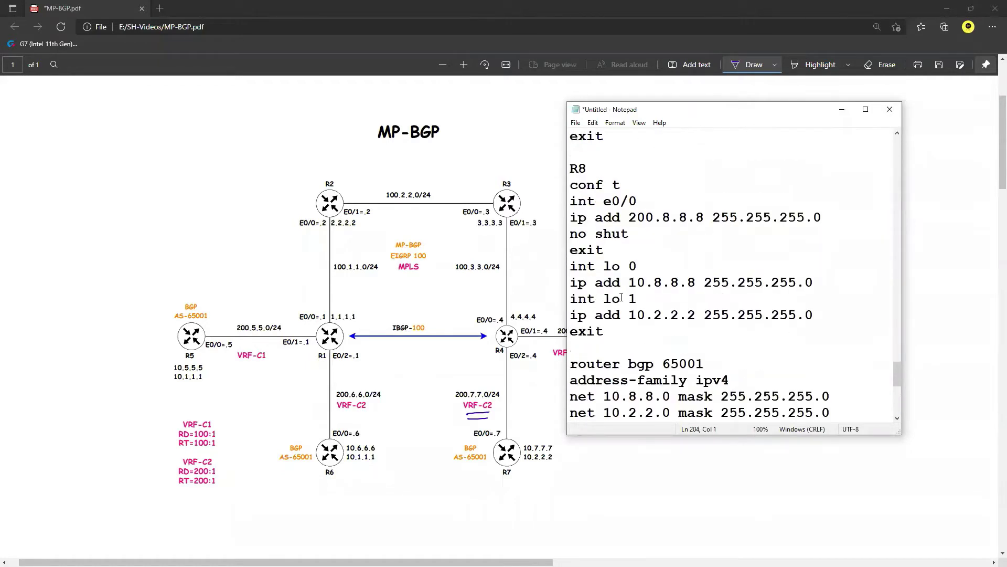
{"action": "scroll", "scroll_direction": "down", "scroll_amount": 3}
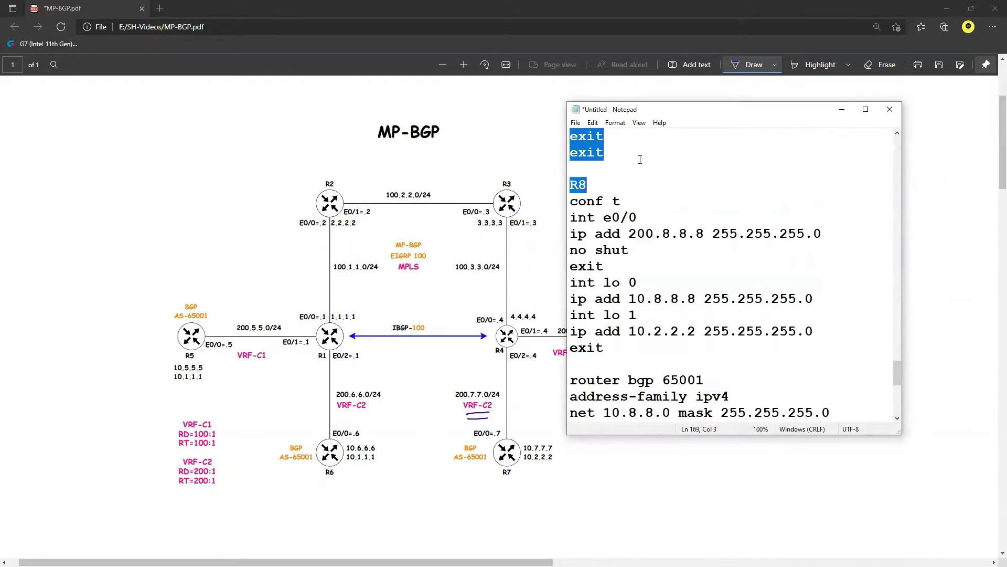
{"action": "scroll", "scroll_direction": "down", "scroll_amount": 3}
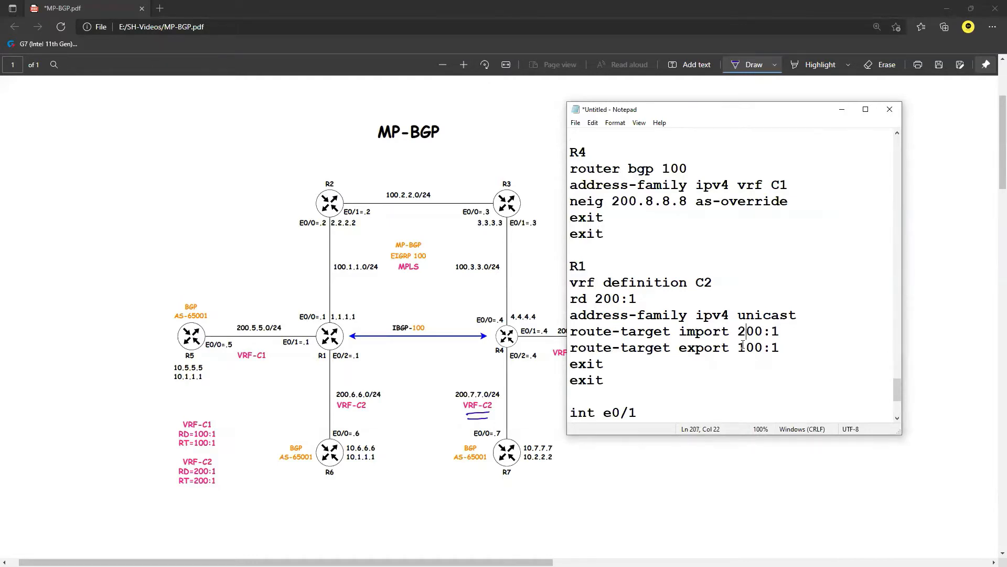
{"action": "scroll", "scroll_direction": "down", "scroll_amount": 3}
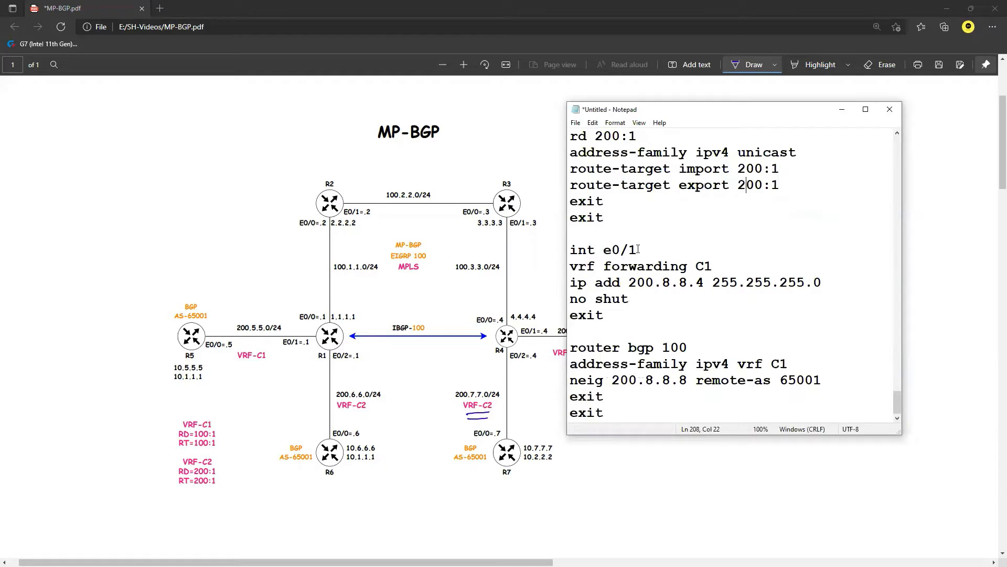
{"action": "type", "text": "2"}
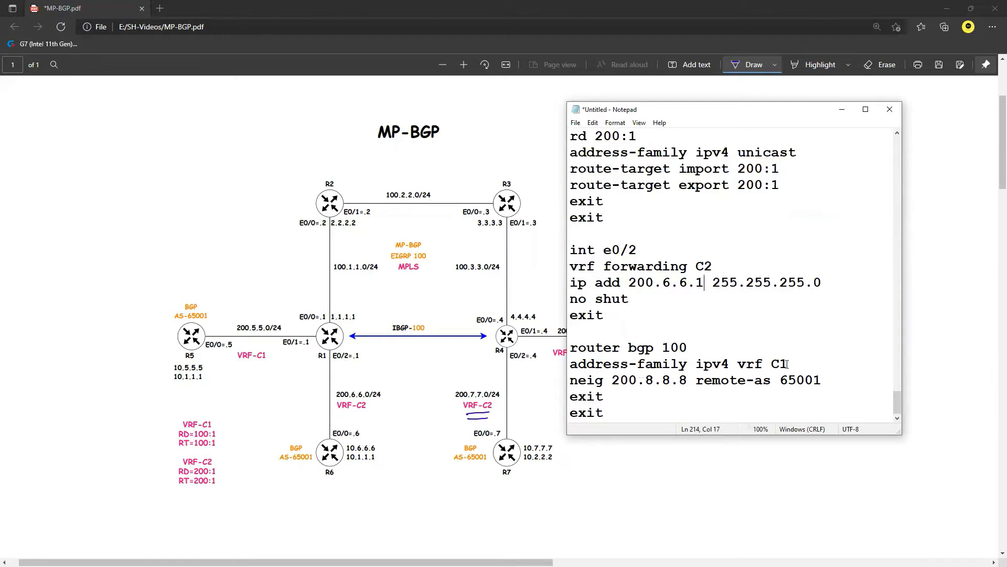
{"action": "type", "text": "2"}
{"action": "left_click", "coordinate": [695, 381]}
{"action": "type", "text": "6"}
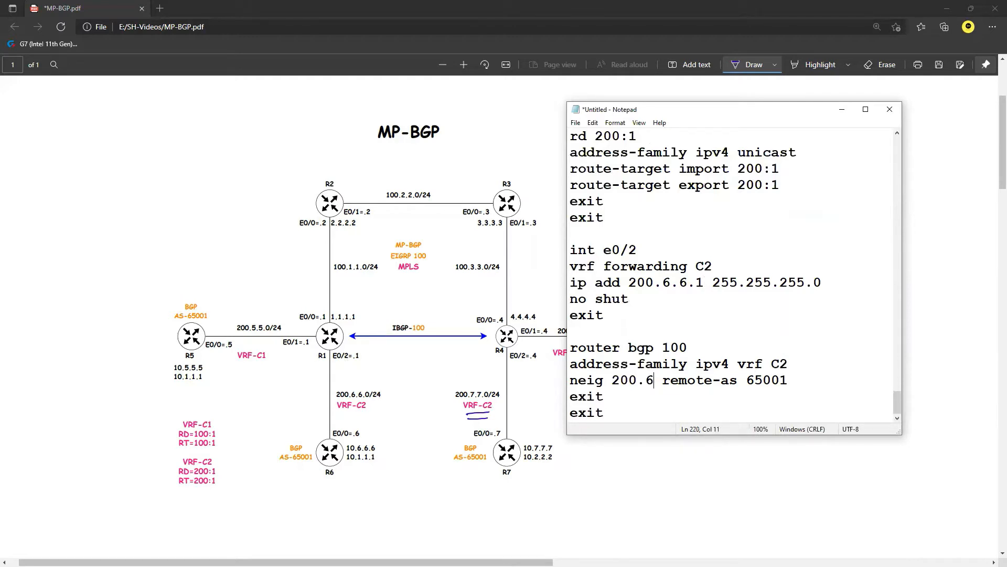
{"action": "type", "text": ".6.6"}
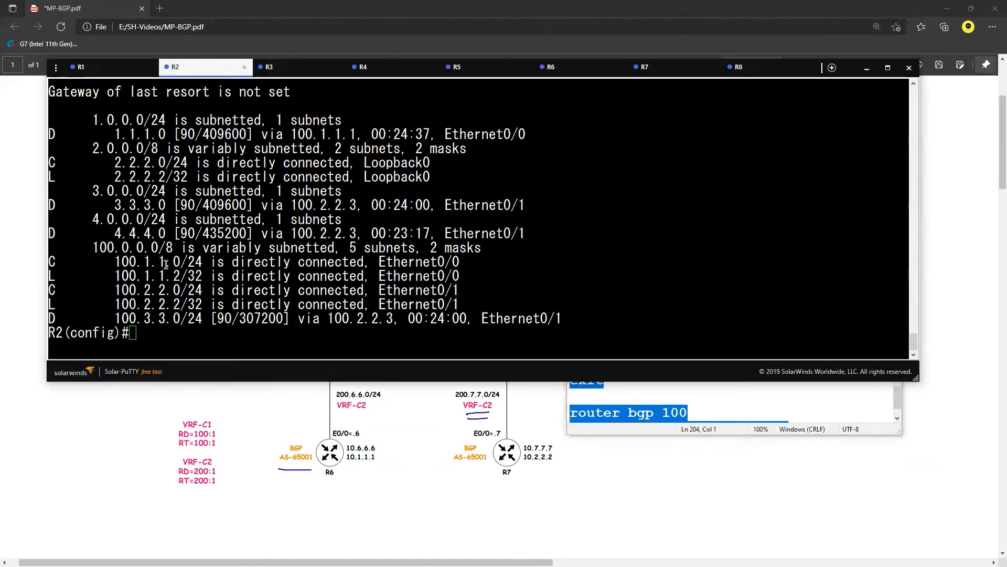
- Switch to R1's console in Solar-PuTTY to apply the VRF C2 configuration
{"action": "left_click", "coordinate": [79, 67]}
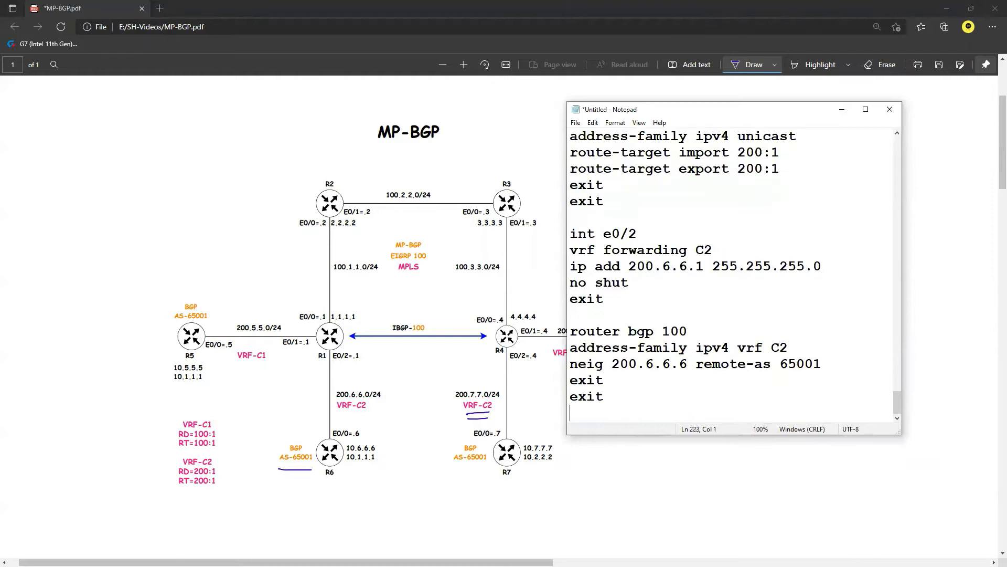
- Adapt the copied R8 block for R6: e0/0 200.6.6.6, loopbacks 10.6.6.6/10.1.1.1, neighbour 200.6.6.1
{"action": "type", "text": "R"}
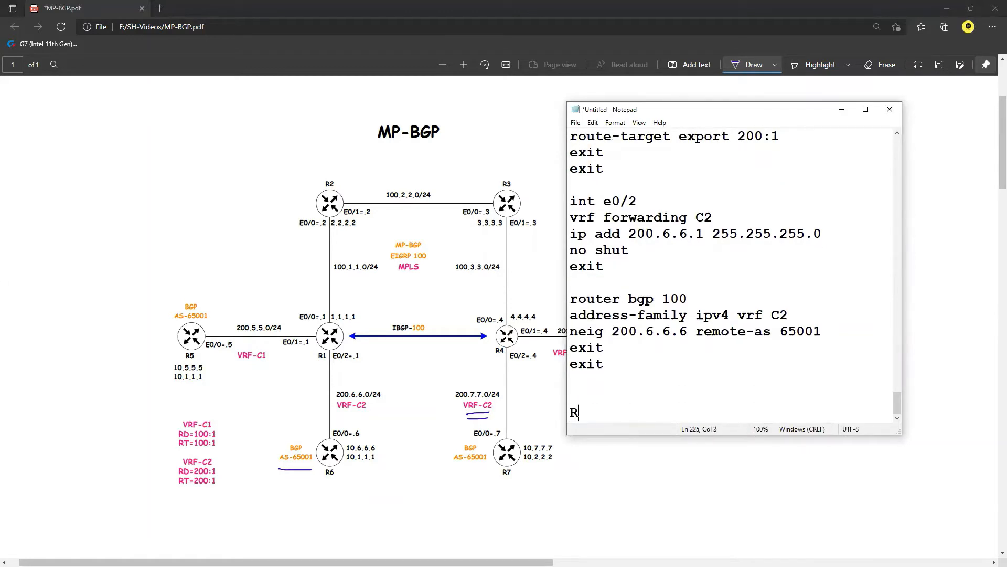
{"action": "scroll", "scroll_direction": "down", "scroll_amount": 3}
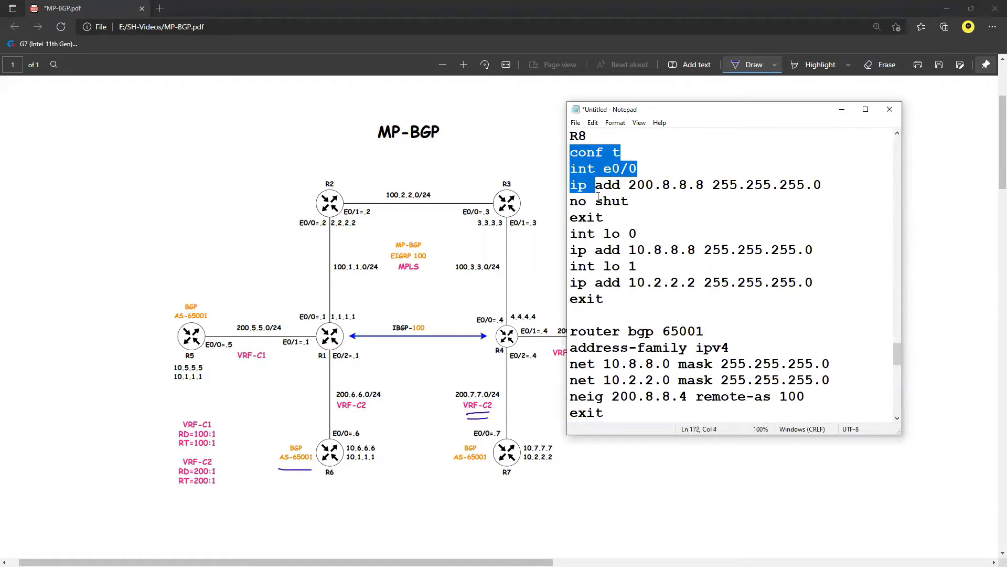
{"action": "scroll", "scroll_direction": "down", "scroll_amount": 3}
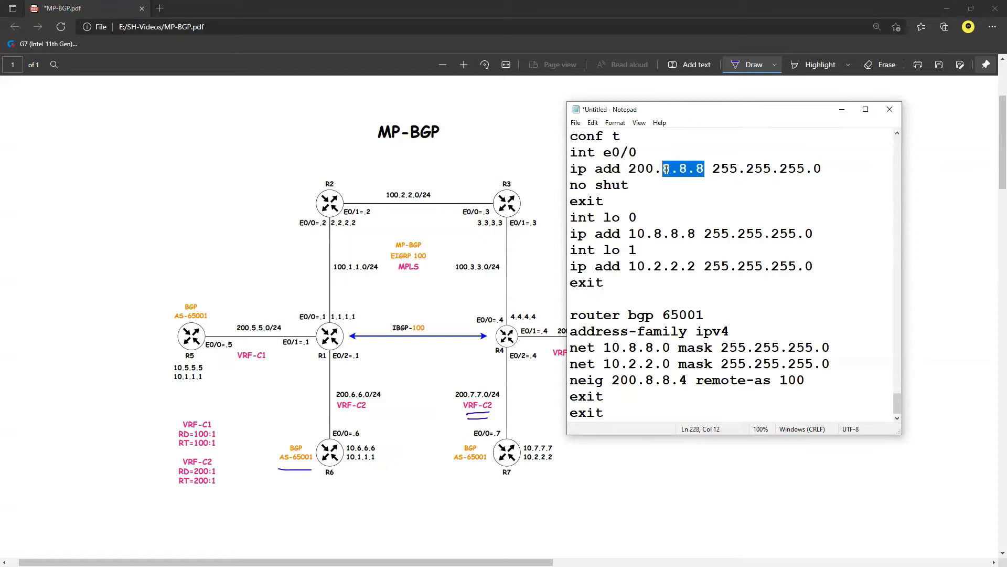
{"action": "type", "text": "6.6.6."}
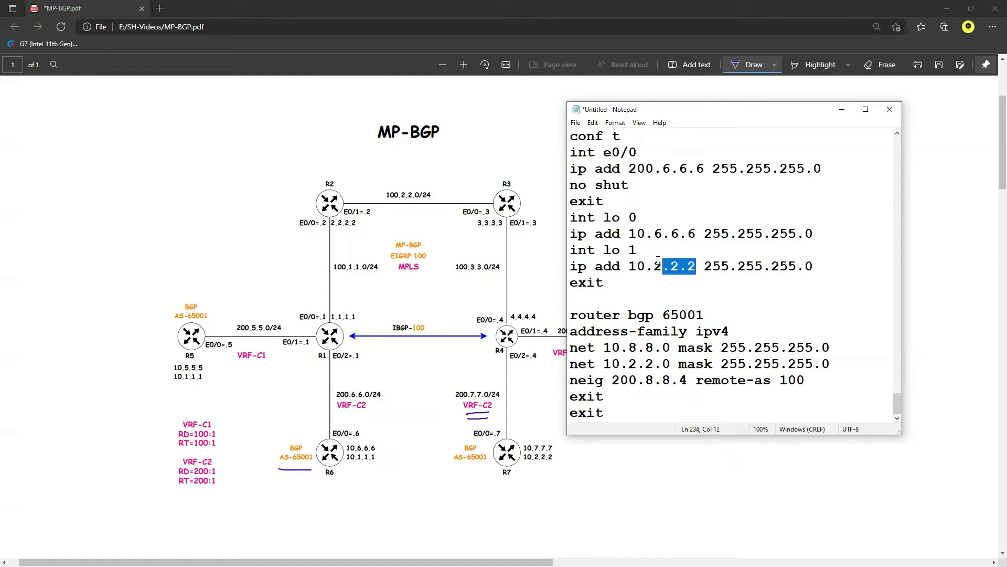
{"action": "type", "text": "10.1.1.1"}
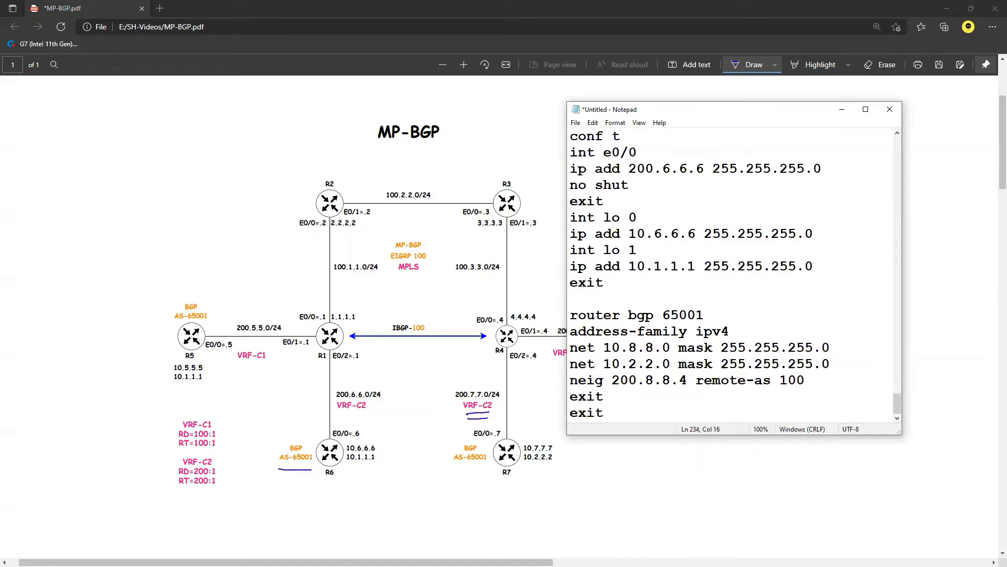
{"action": "double_click", "coordinate": [683, 315]}
{"action": "type", "text": "1"}
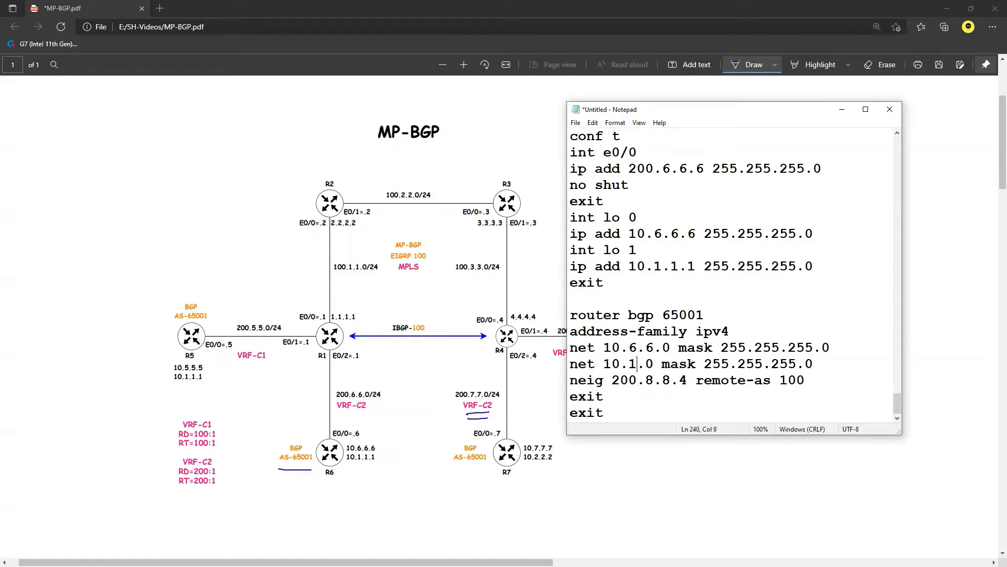
{"action": "double_click", "coordinate": [668, 380]}
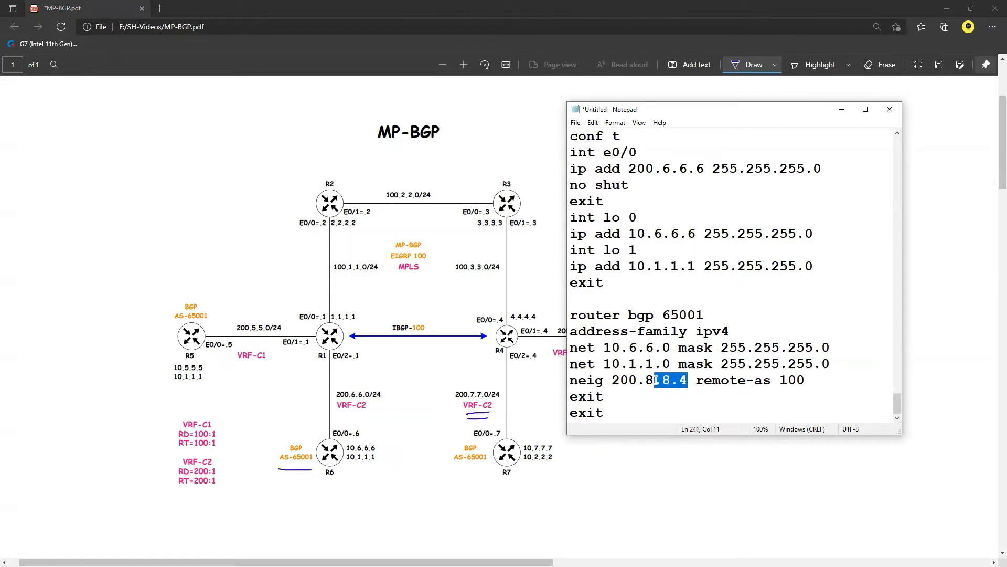
{"action": "type", "text": "6.6.1"}
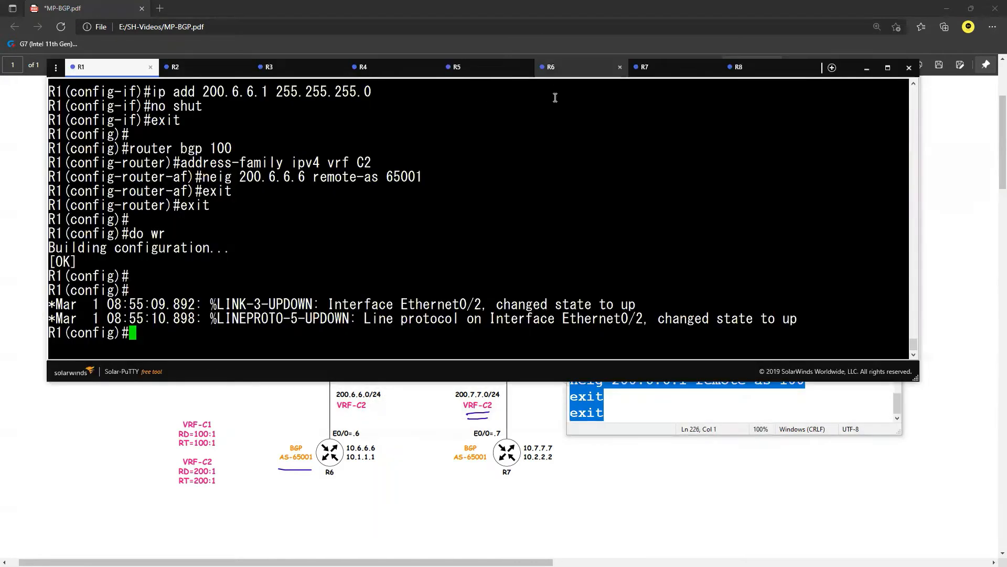
- Check R6's console, then show R1's table with 'do sh bgp vpnv4 unicast all'
{"action": "left_click", "coordinate": [550, 67]}
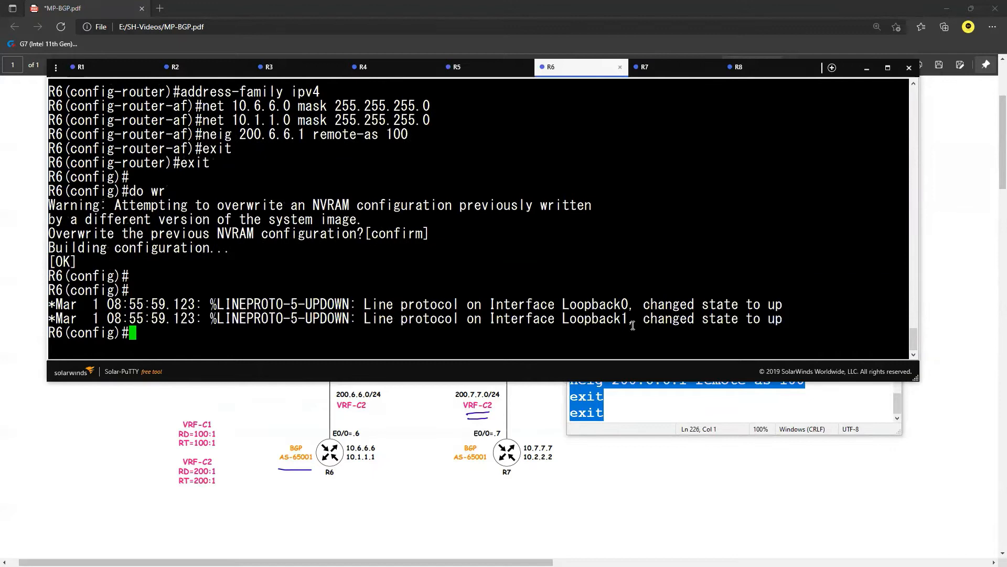
{"action": "scroll", "scroll_direction": "down", "scroll_amount": 3}
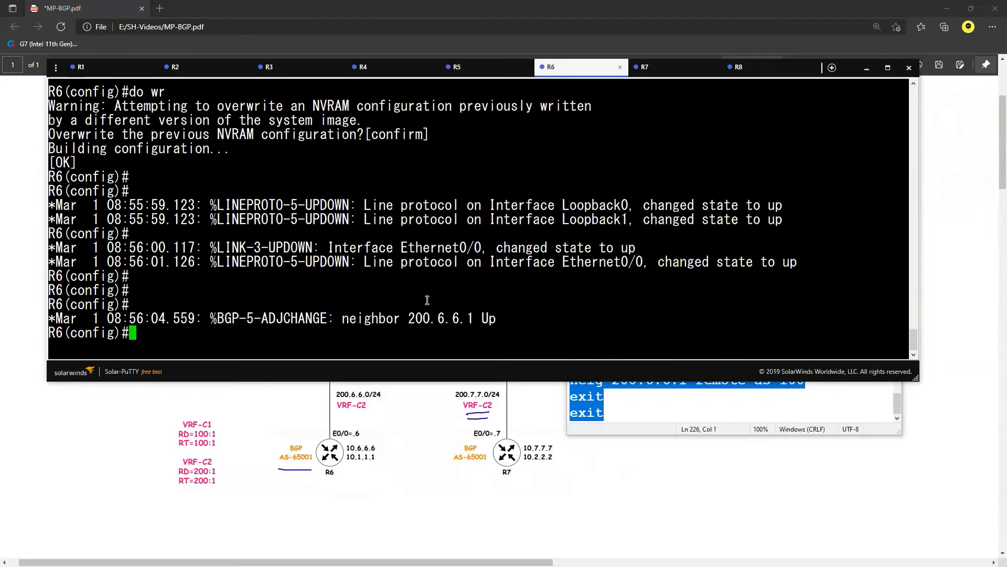
{"action": "left_click", "coordinate": [80, 67]}
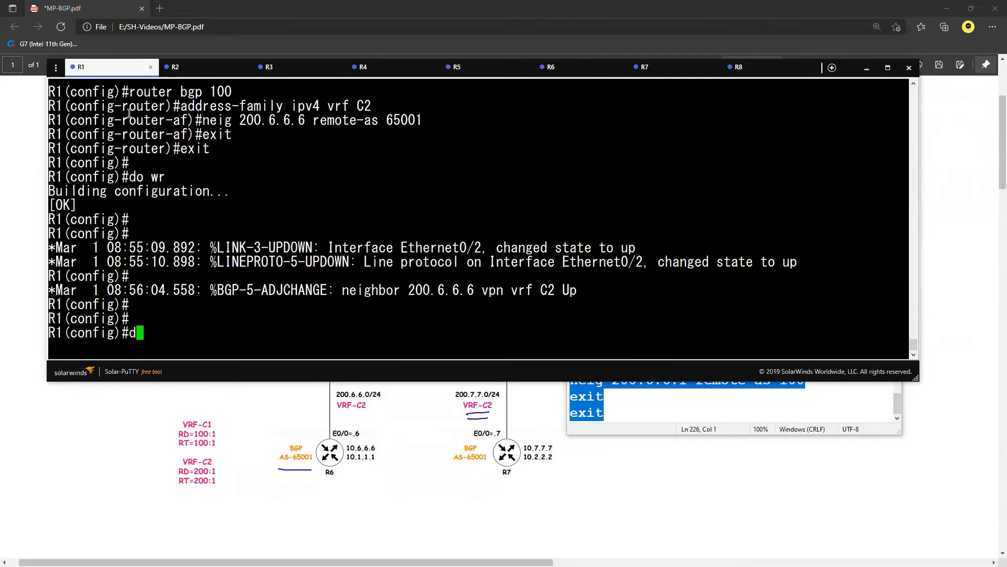
{"action": "type", "text": "o sh bgp vpnv4 u"}
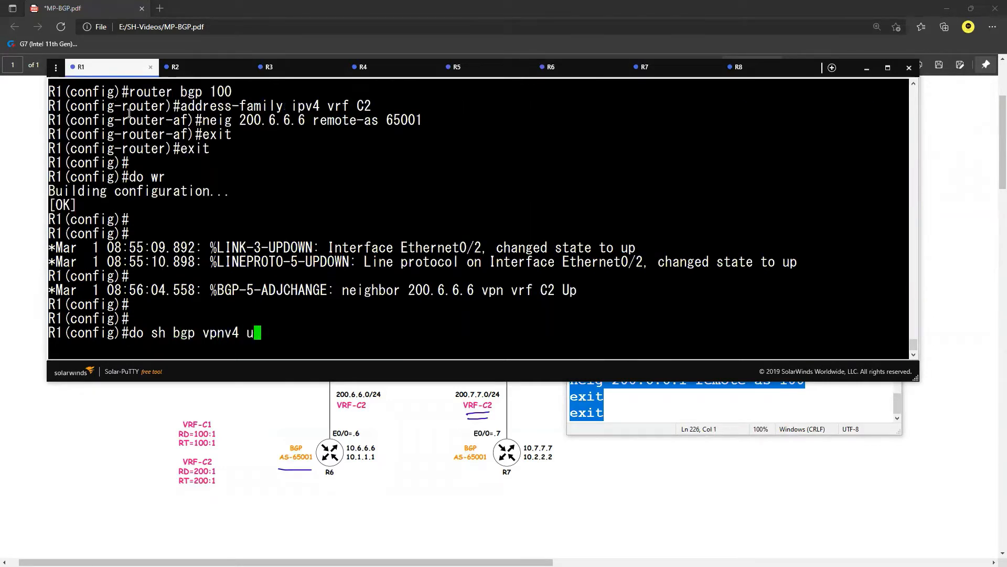
{"action": "key", "text": "Return"}
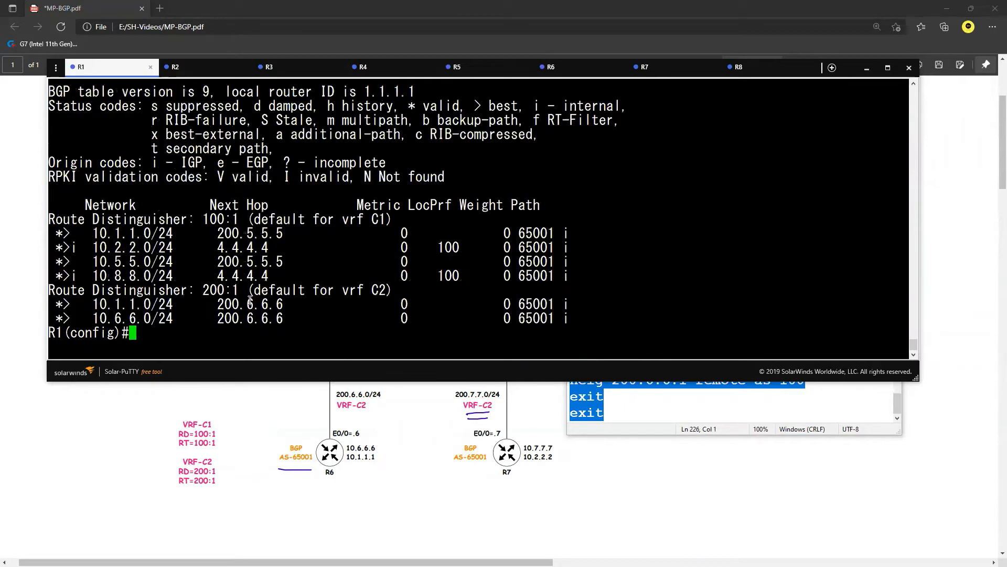
{"action": "double_click", "coordinate": [219, 289]}
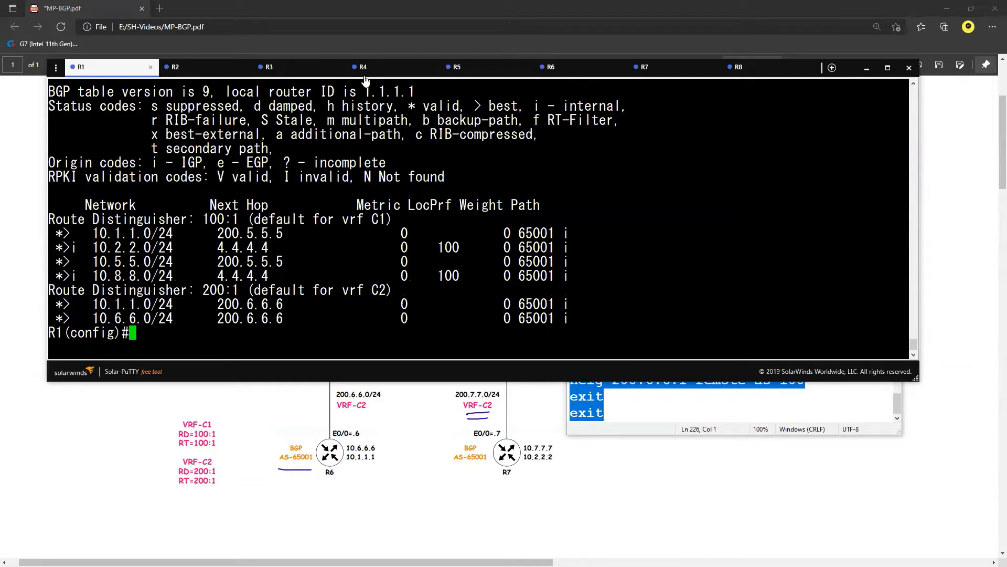
- Run 'do sh bgp vpnv4 unicast all' on R4 and minimize Solar-PuTTY
{"action": "left_click", "coordinate": [363, 67]}
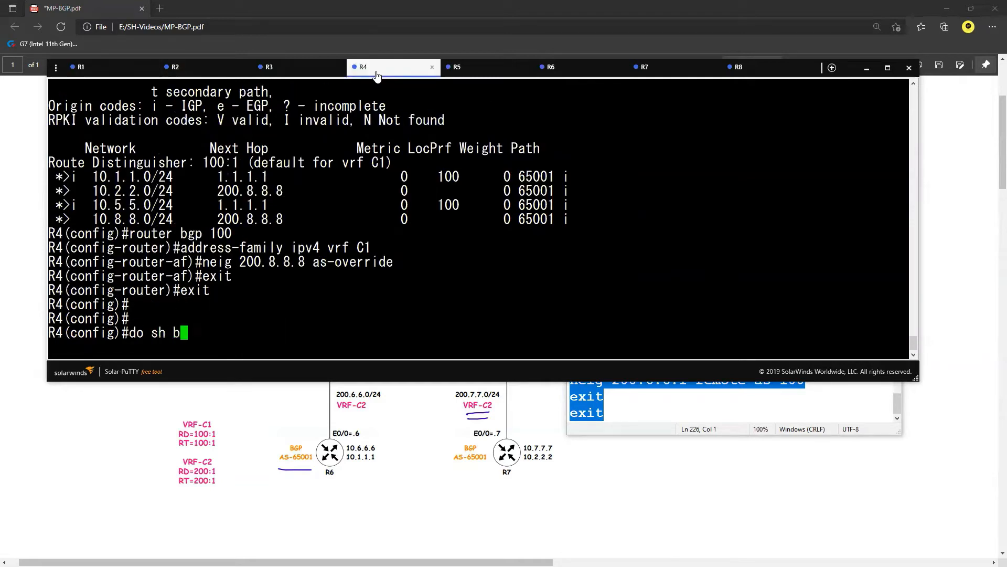
{"action": "type", "text": "gp vpnv5"}
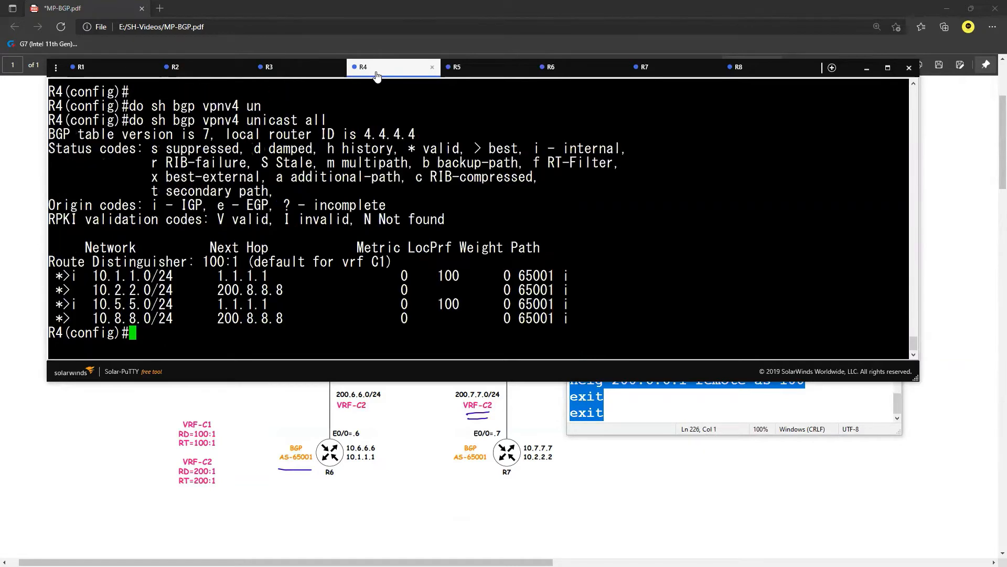
{"action": "mouse_move", "coordinate": [436, 209]}
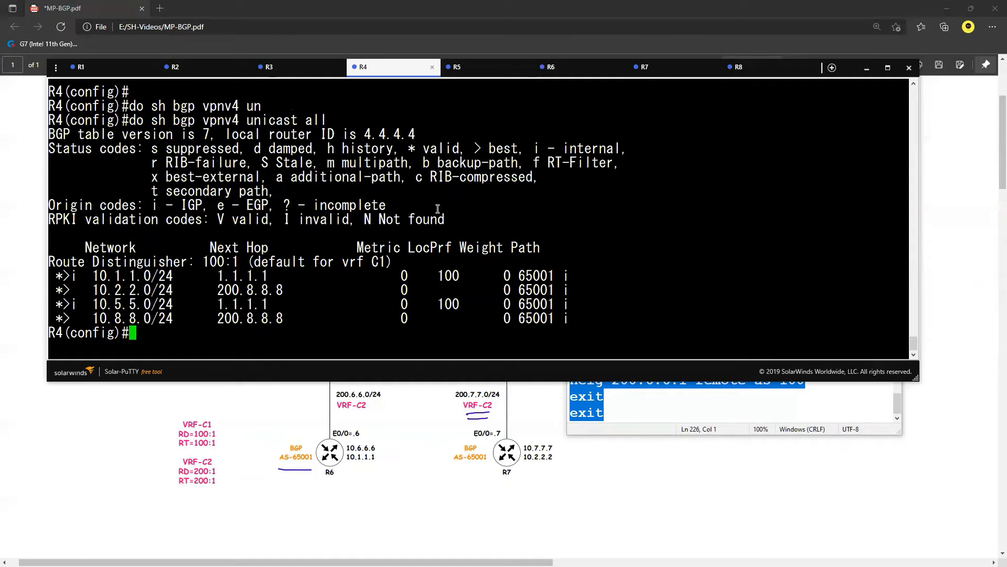
{"action": "mouse_move", "coordinate": [463, 321]}
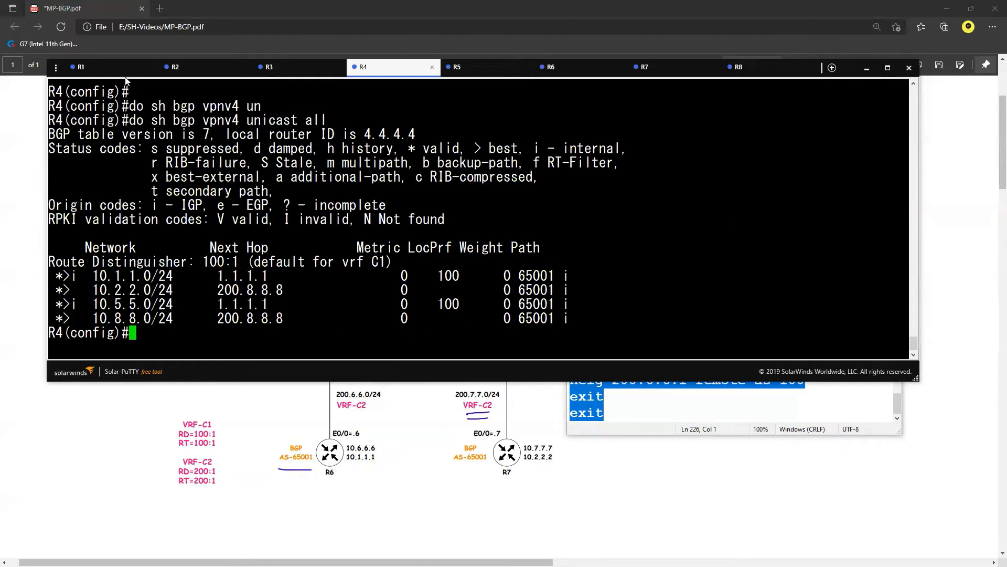
{"action": "left_click", "coordinate": [79, 66]}
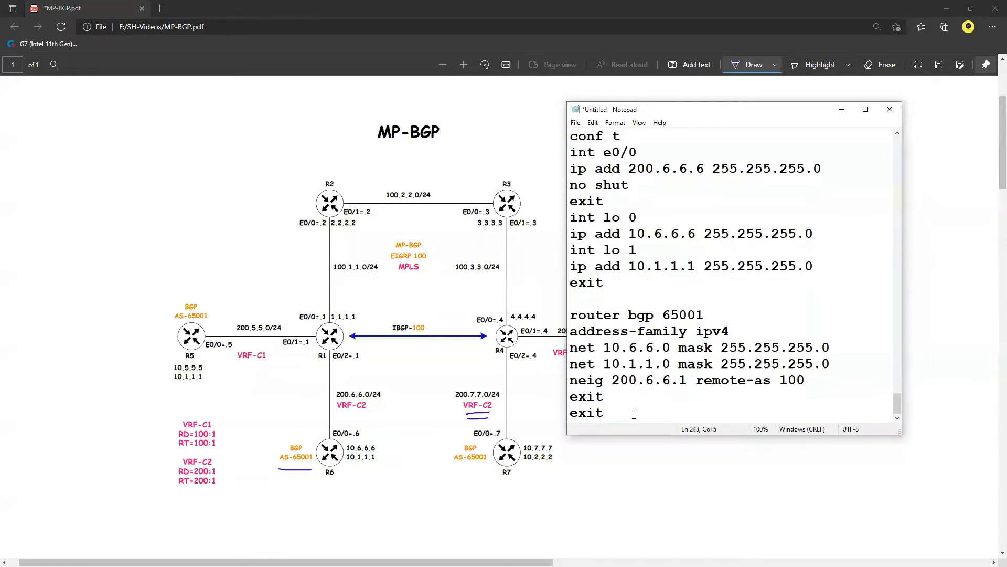
- Copy R1's VRF C2 block for R4, setting e0/2 to 200.7.7.4 and neighbour 200.7.7.7
{"action": "scroll", "scroll_direction": "down", "scroll_amount": 3}
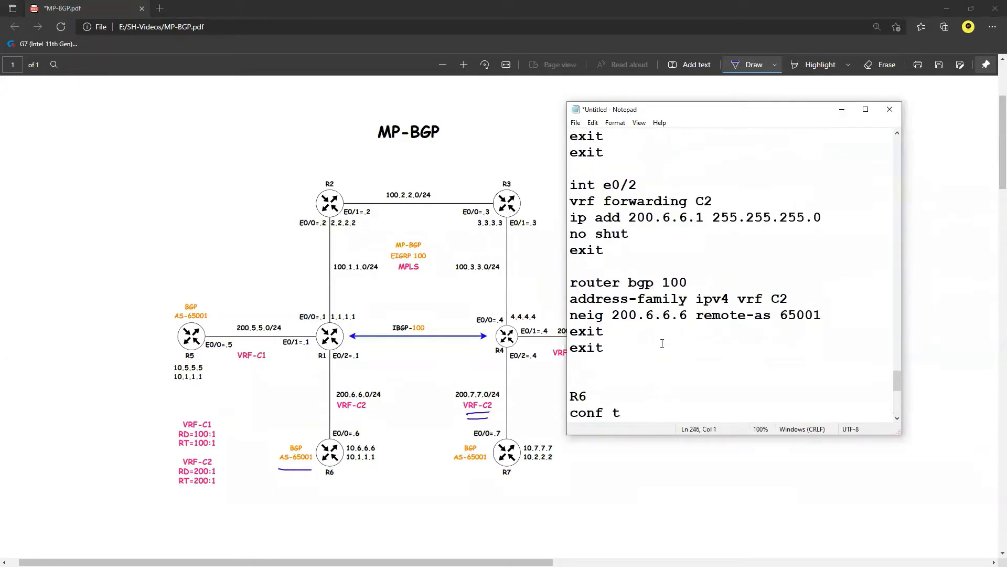
{"action": "scroll", "scroll_direction": "up", "scroll_amount": 3}
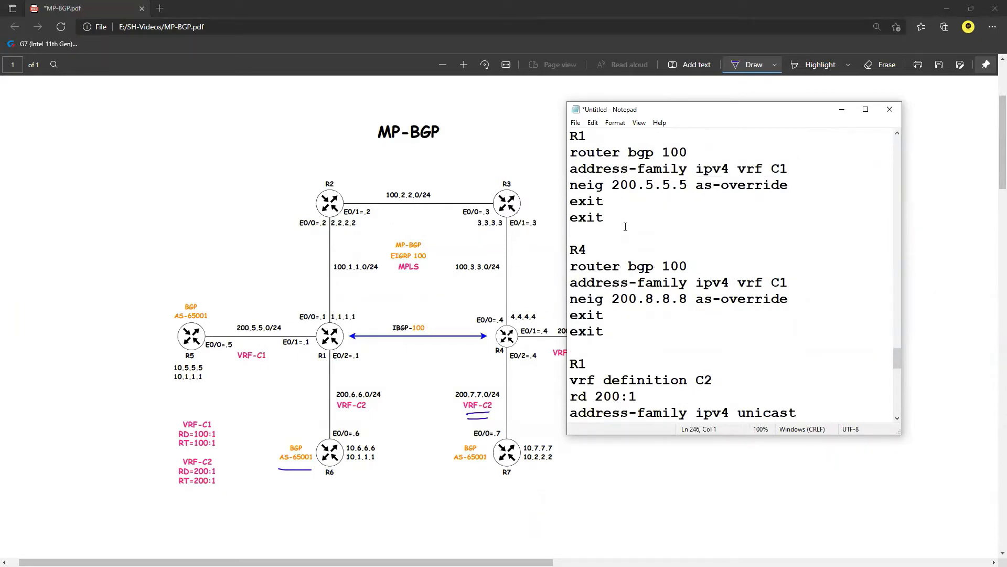
{"action": "key", "text": "ctrl+a"}
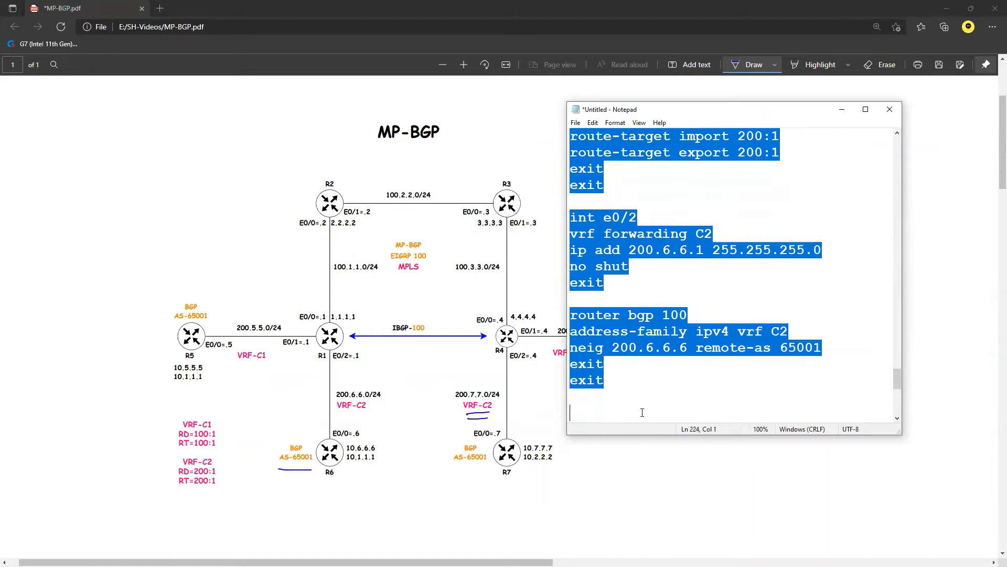
{"action": "scroll", "scroll_direction": "down", "scroll_amount": 3}
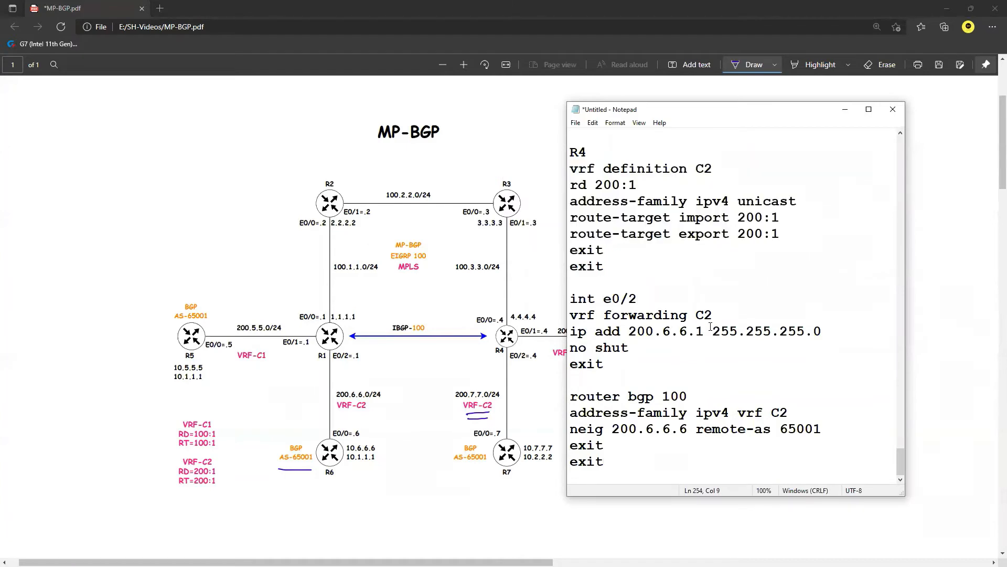
{"action": "mouse_move", "coordinate": [761, 115]}
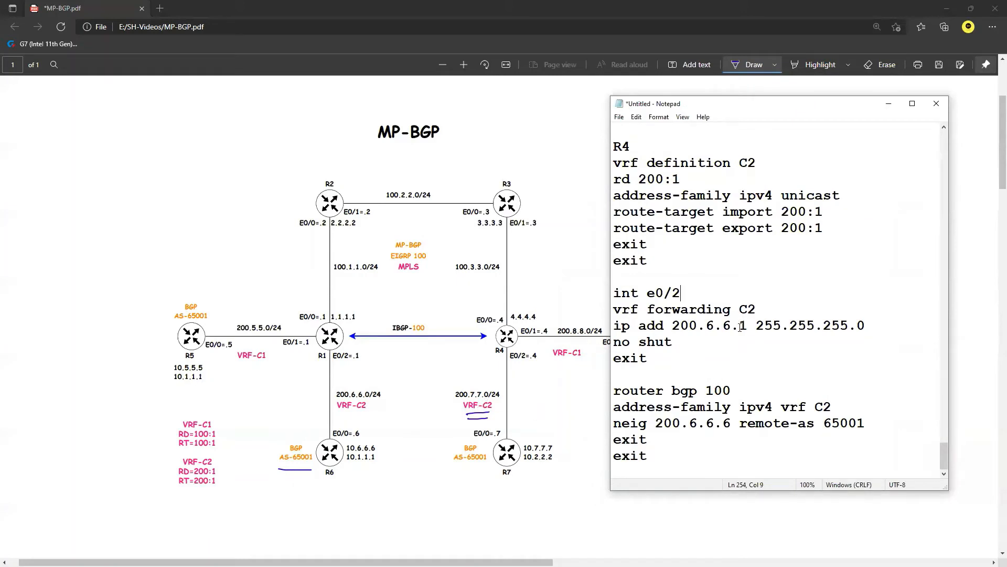
{"action": "type", "text": "200.7.7"}
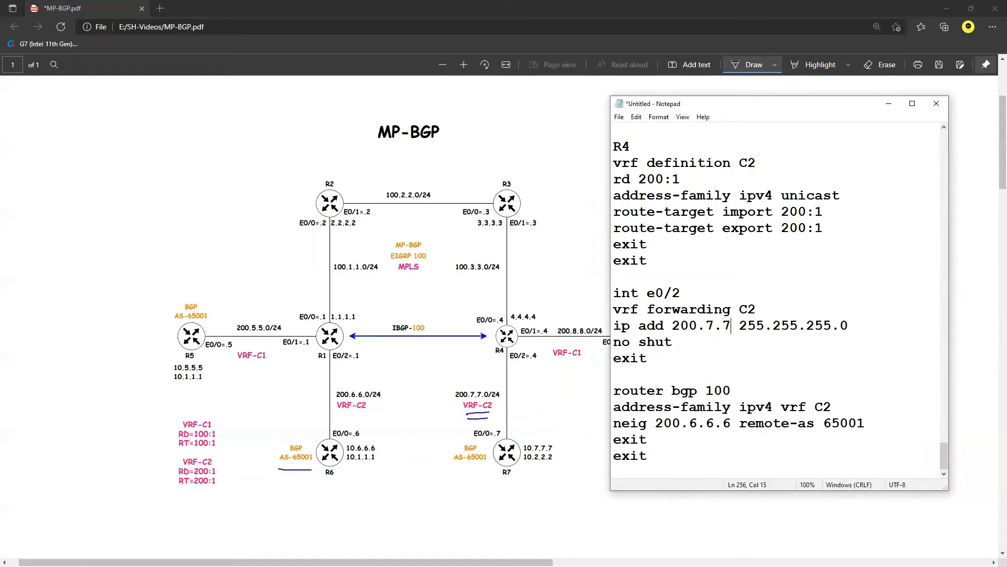
{"action": "type", "text": ".4"}
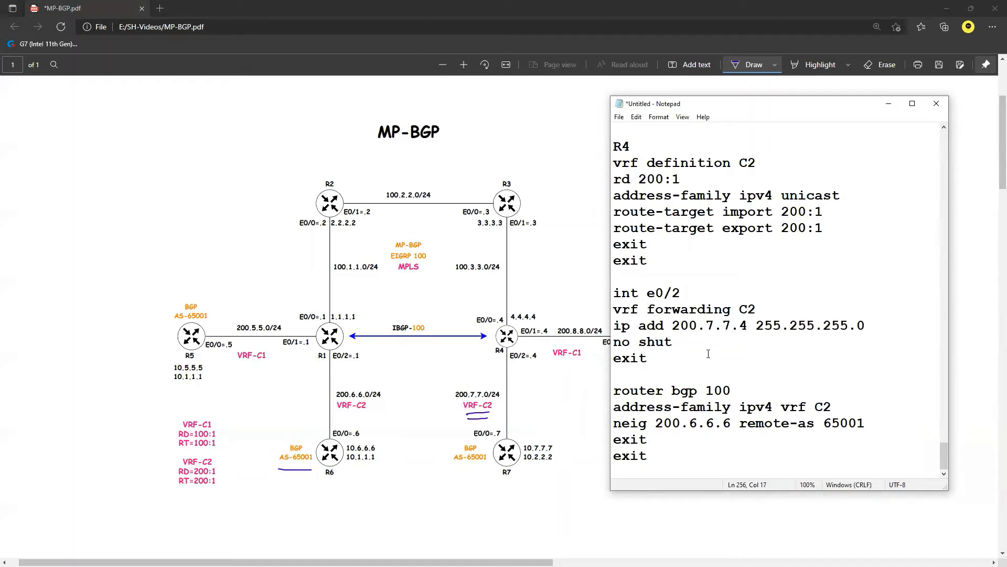
{"action": "double_click", "coordinate": [707, 423]}
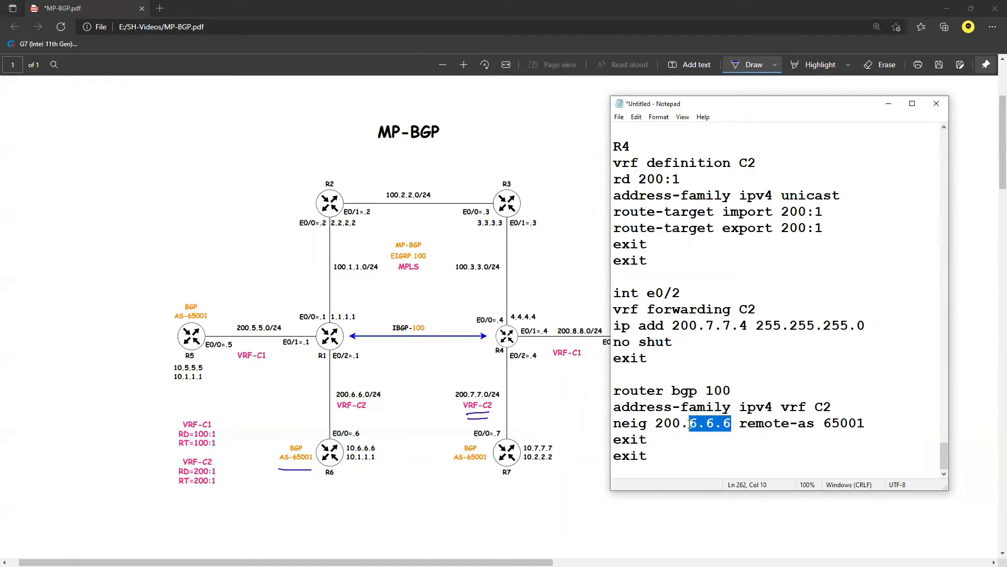
{"action": "type", "text": "7.7.7"}
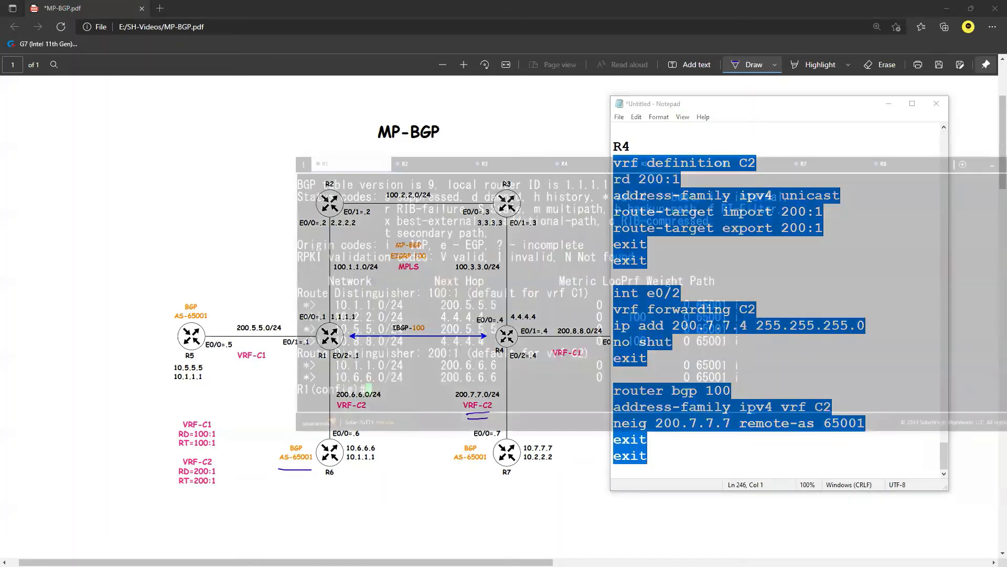
- Paste R4's VRF C2 config, save it, and list 'do sh bgp vpnv4 unicast all'
{"action": "left_click", "coordinate": [392, 66]}
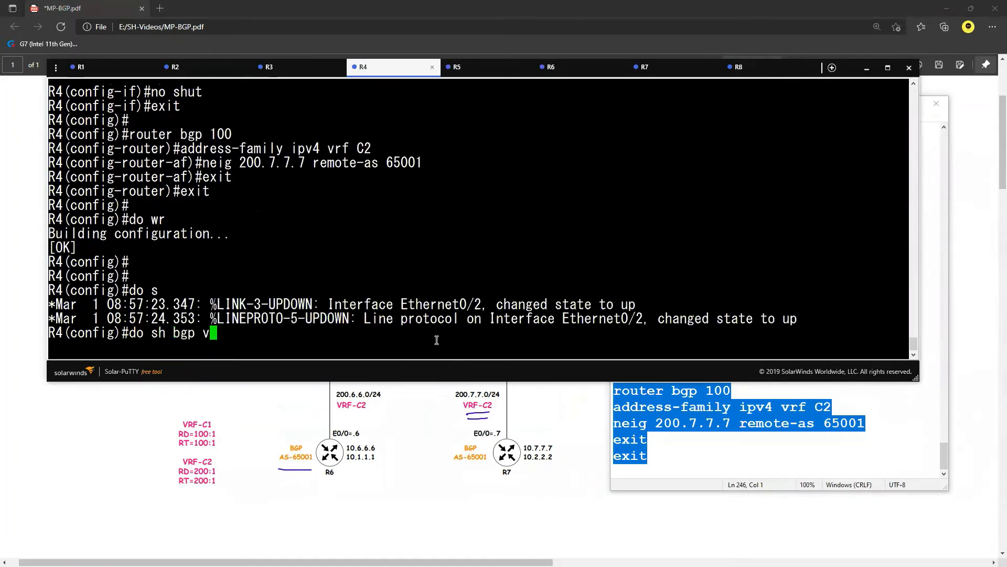
{"action": "type", "text": "pnv4 unicast"}
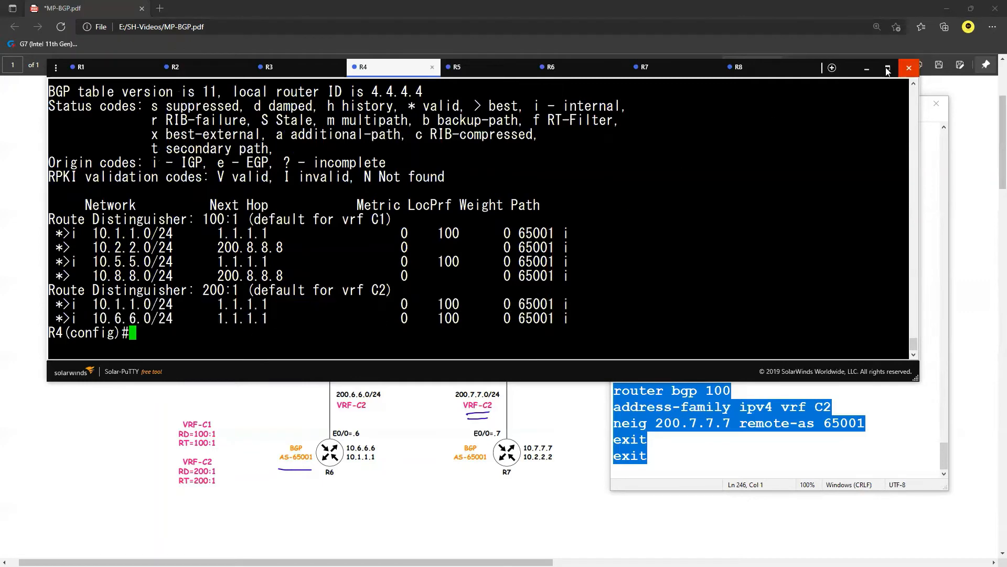
{"action": "left_click", "coordinate": [908, 68]}
{"action": "type", "text": "R7"}
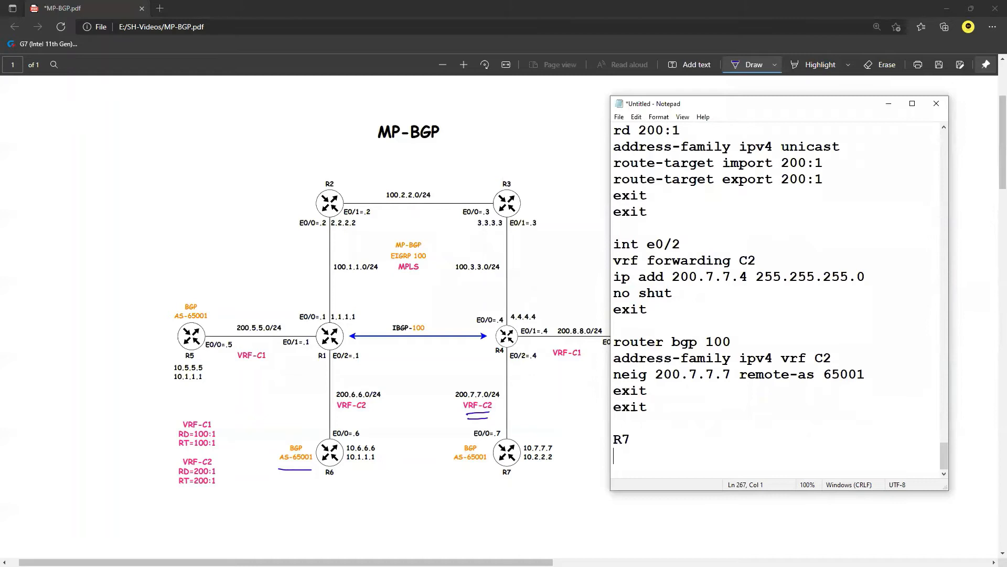
- Adapt R6's block for R7: e0/0 200.7.7.7, loopbacks 10.7.7.7/10.2.2.2, networks 10.7.7.0/10.2.2.0
{"action": "scroll", "scroll_direction": "down", "scroll_amount": 3}
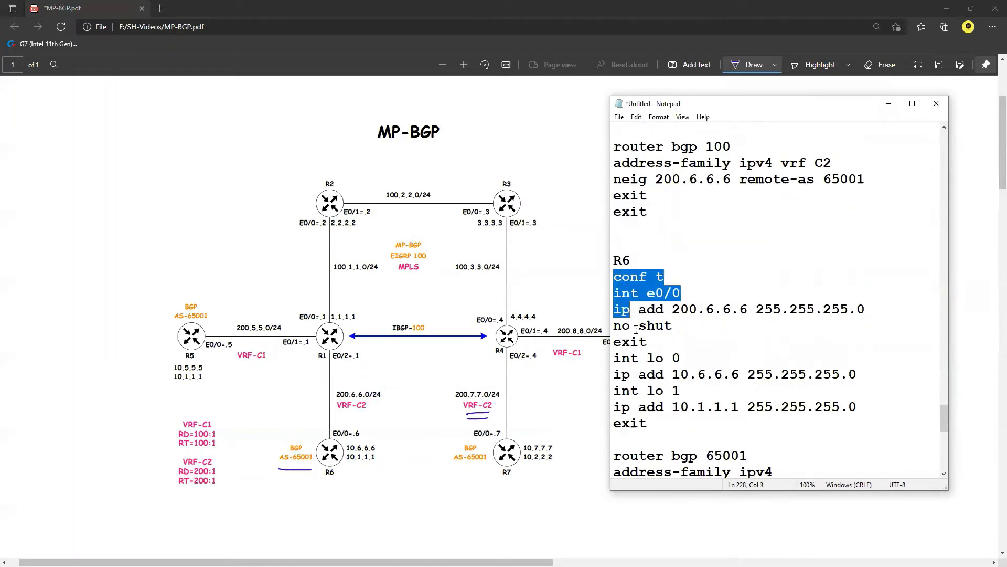
{"action": "scroll", "scroll_direction": "down", "scroll_amount": 3}
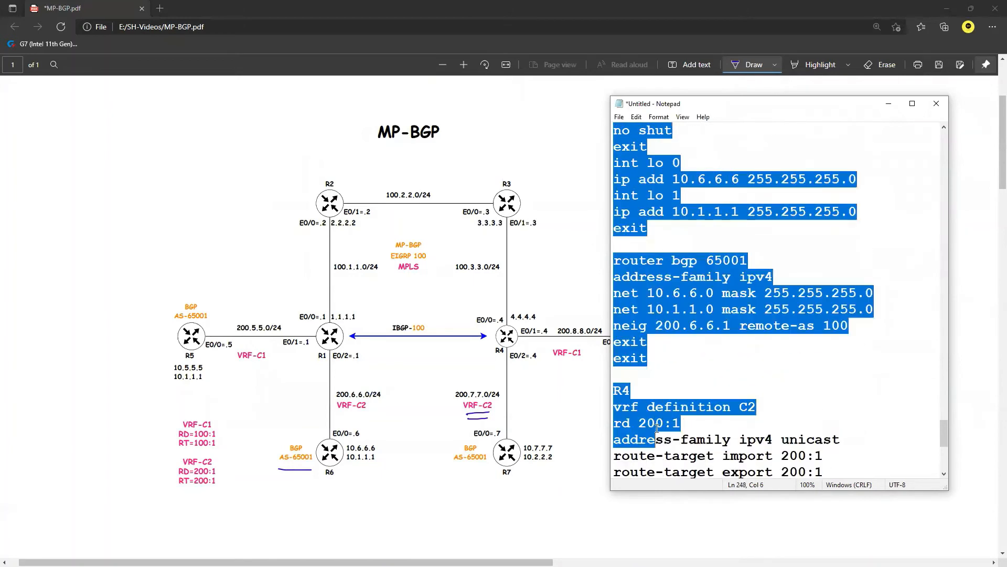
{"action": "scroll", "scroll_direction": "down", "scroll_amount": 3}
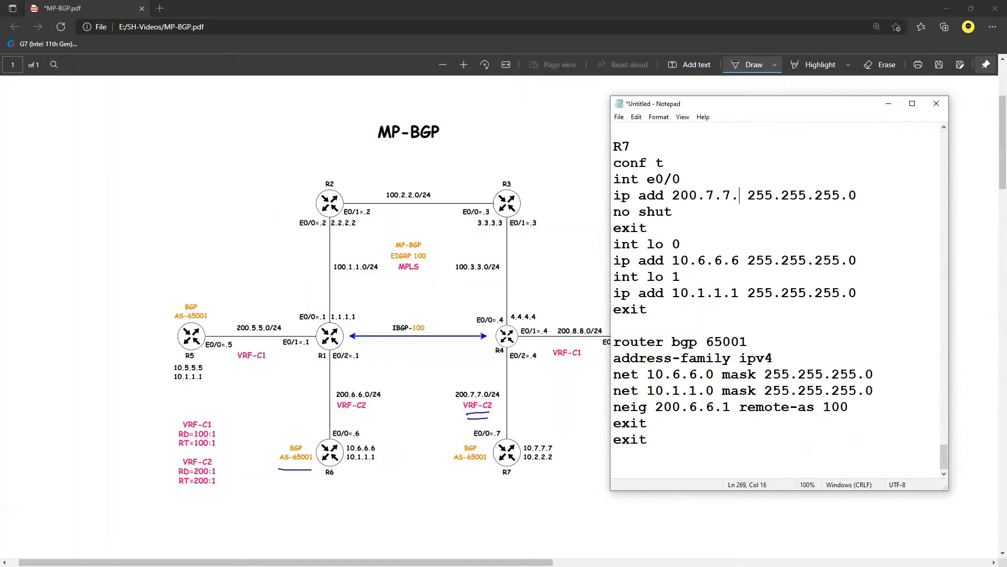
{"action": "double_click", "coordinate": [721, 260]}
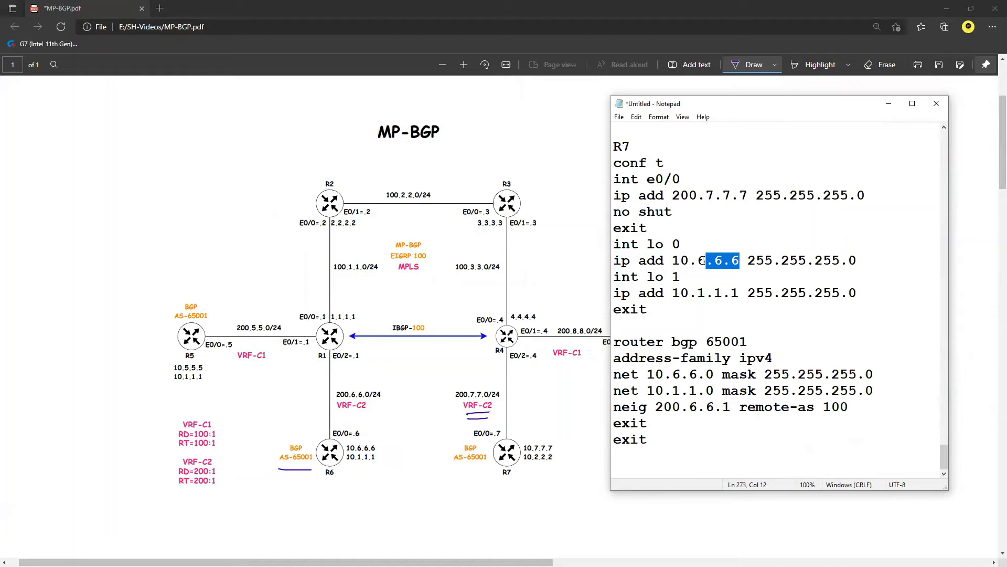
{"action": "type", "text": "7.7.7"}
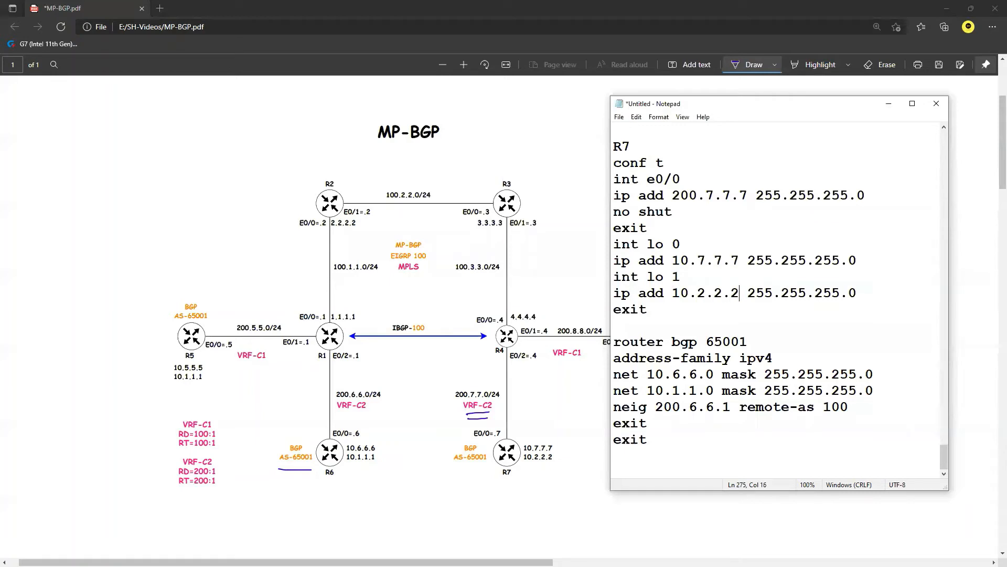
{"action": "double_click", "coordinate": [687, 374]}
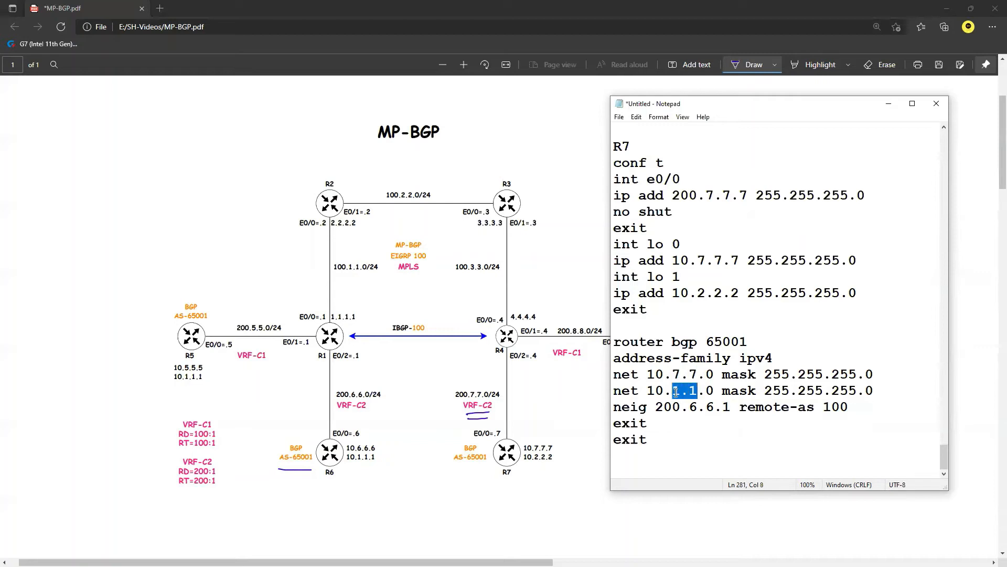
{"action": "type", "text": "2.2"}
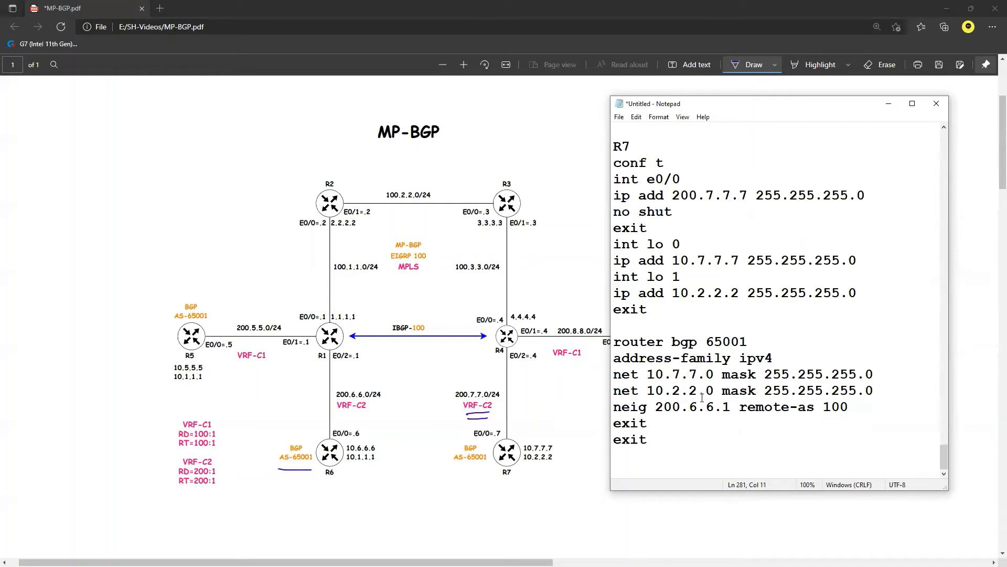
{"action": "double_click", "coordinate": [713, 407]}
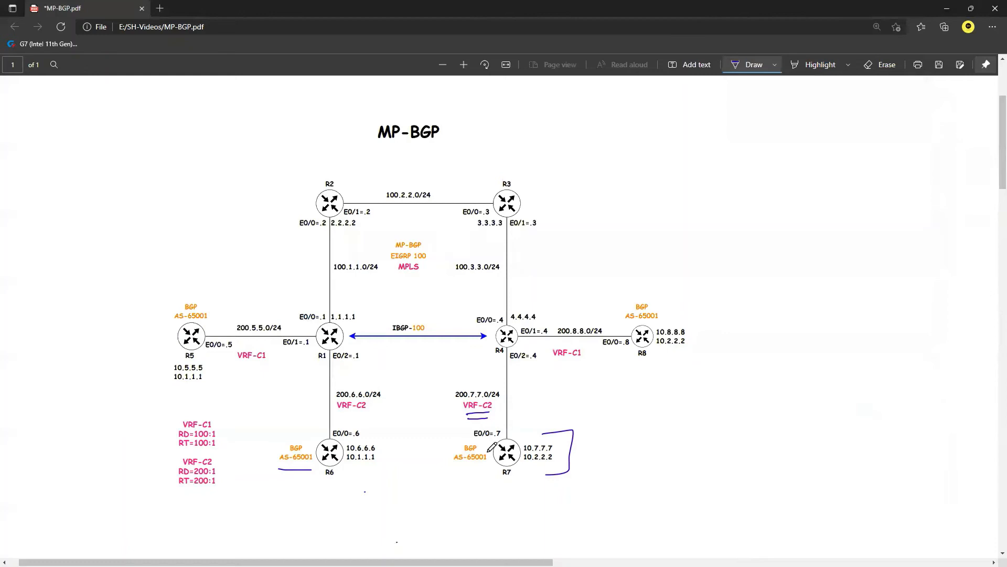
{"action": "mouse_move", "coordinate": [455, 463]}
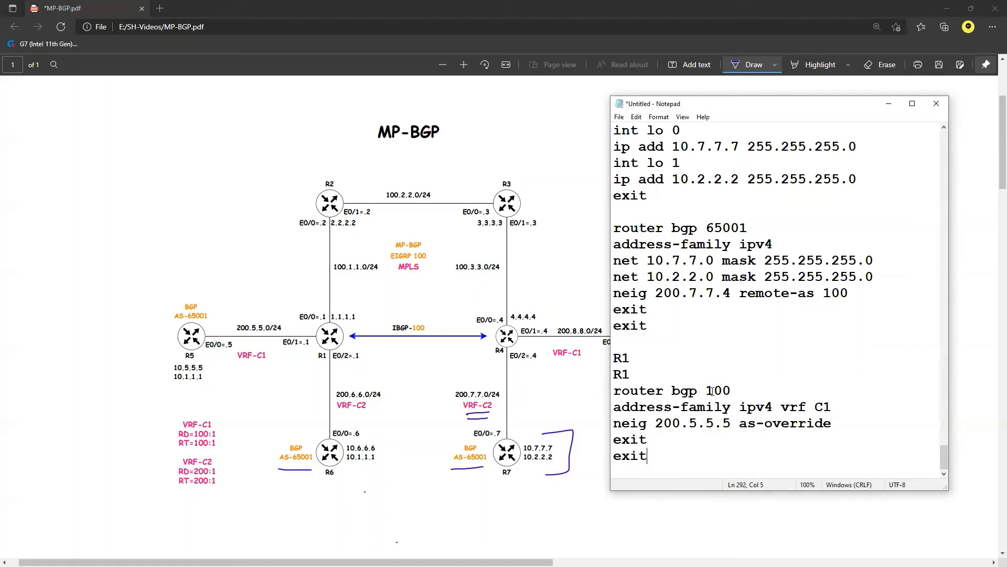
- Change the as-override snippet's neighbour 200.5.5.5 to 200.6.6.6 and VRF C1 to C2
{"action": "double_click", "coordinate": [707, 422]}
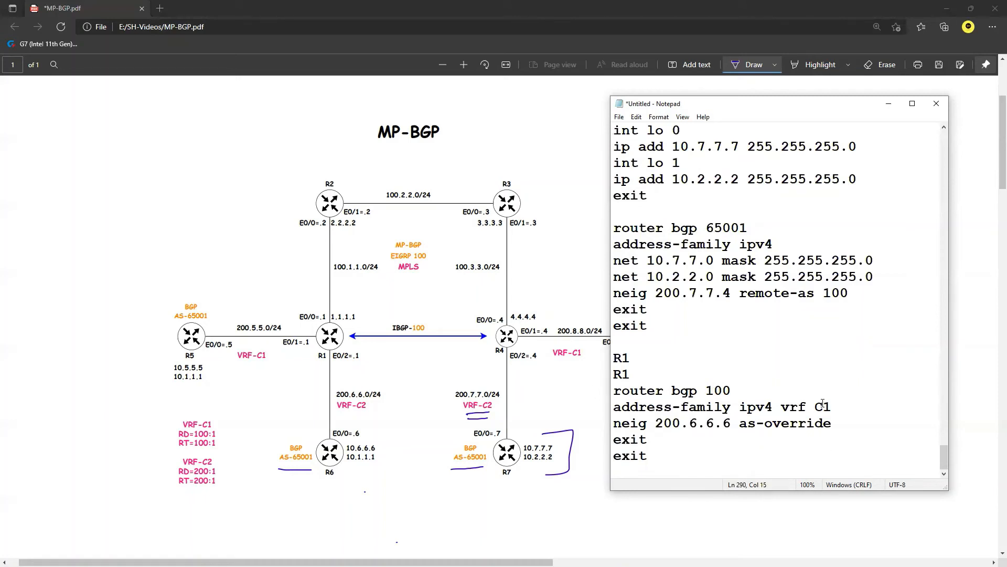
{"action": "double_click", "coordinate": [821, 406]}
{"action": "type", "text": "2"}
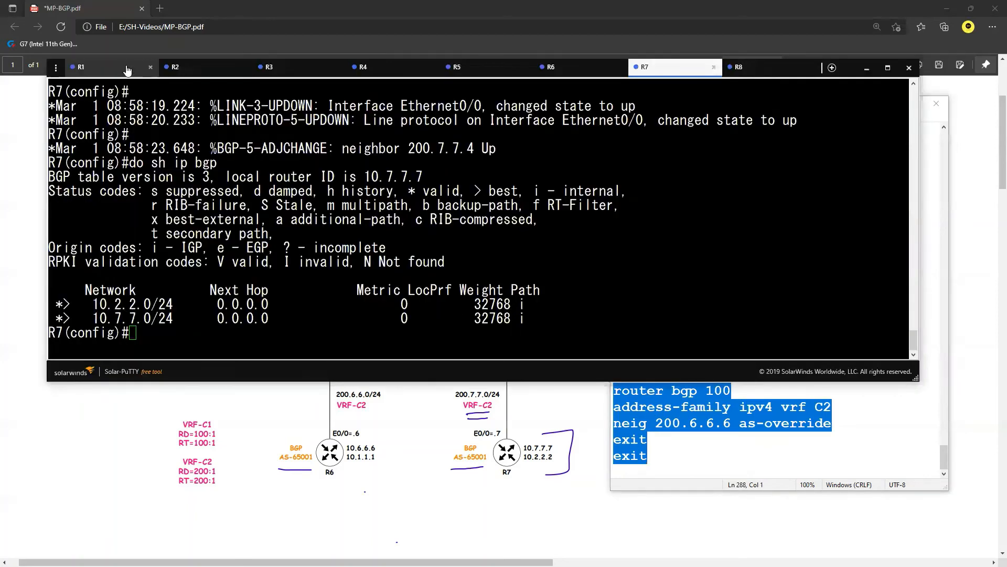
- Apply as-override on R1 (200.6.6.6) and R4 (200.7.7.7), saving each with do wr
{"action": "left_click", "coordinate": [80, 66]}
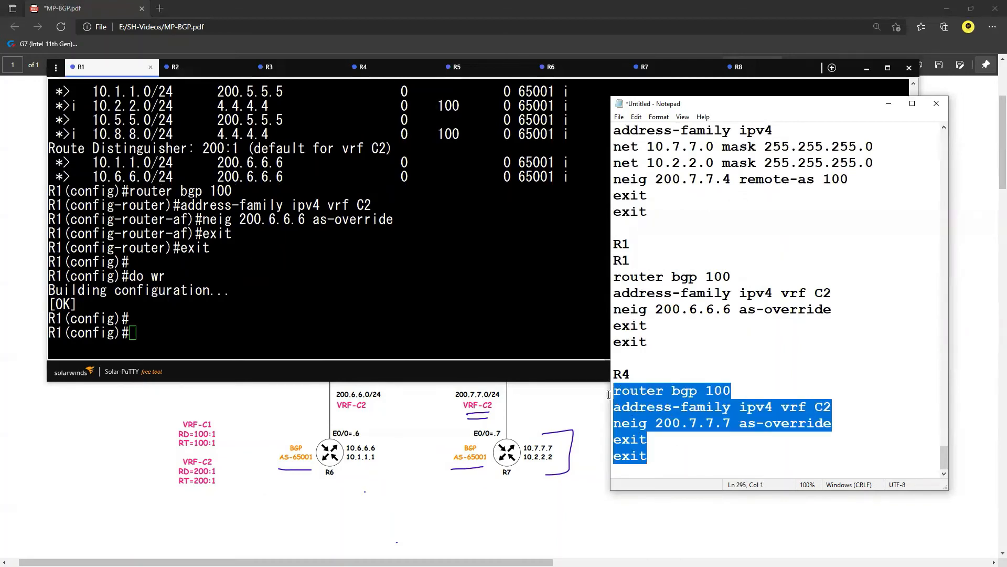
{"action": "left_click", "coordinate": [363, 67]}
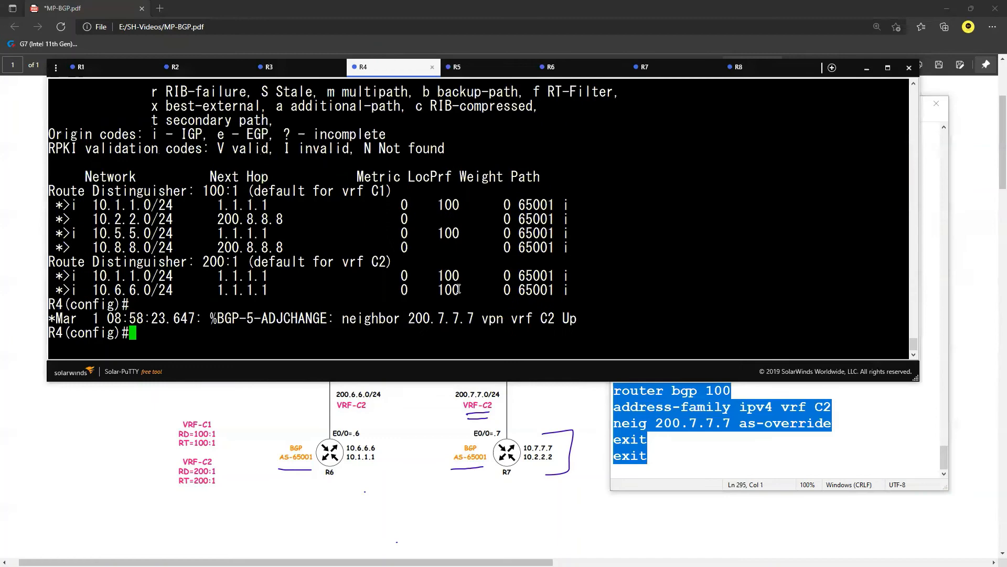
{"action": "type", "text": "do wr"}
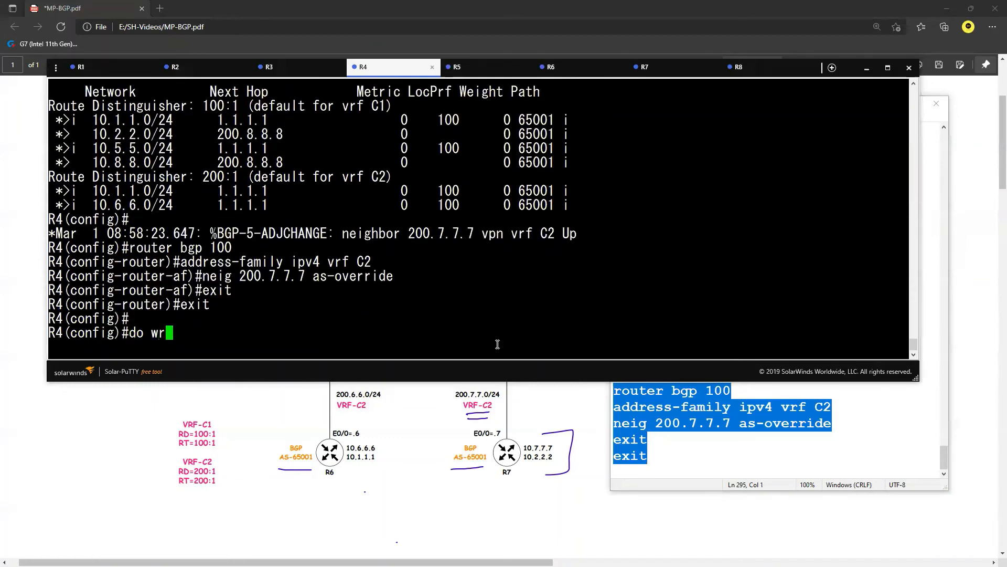
{"action": "key", "text": "Return"}
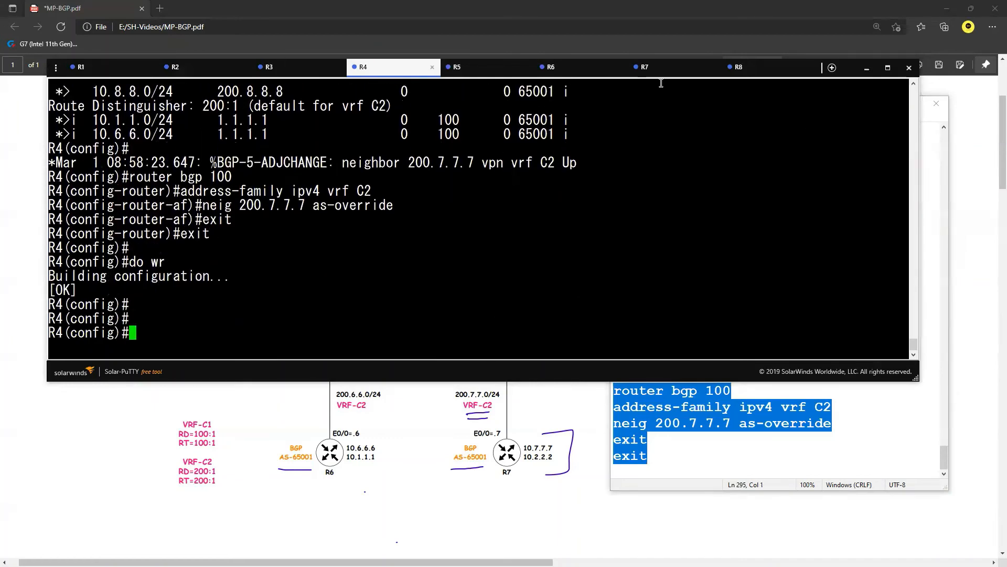
{"action": "left_click", "coordinate": [643, 67]}
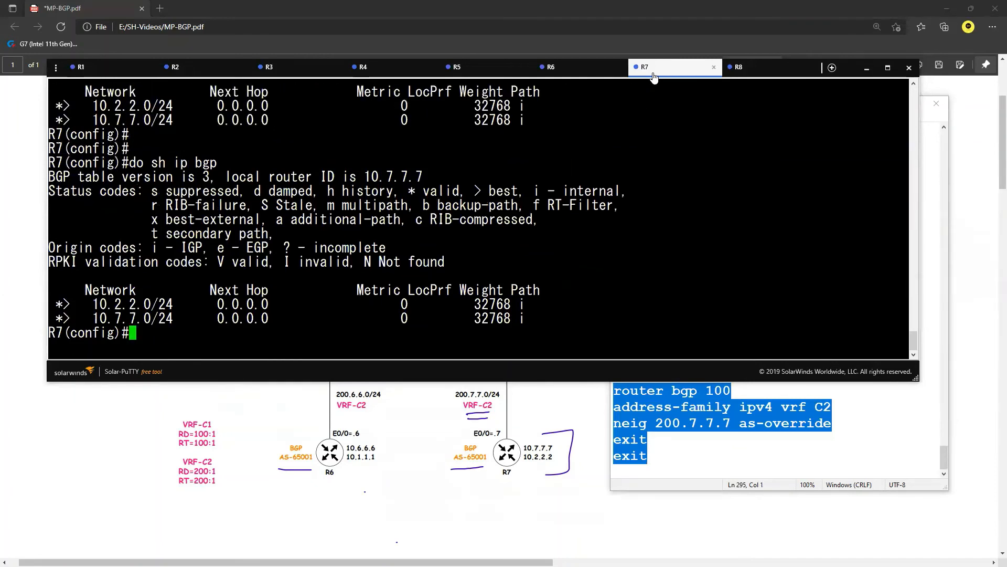
- Soft-clear BGP on R7 and show its refreshed BGP table
{"action": "type", "text": "do clear ip"}
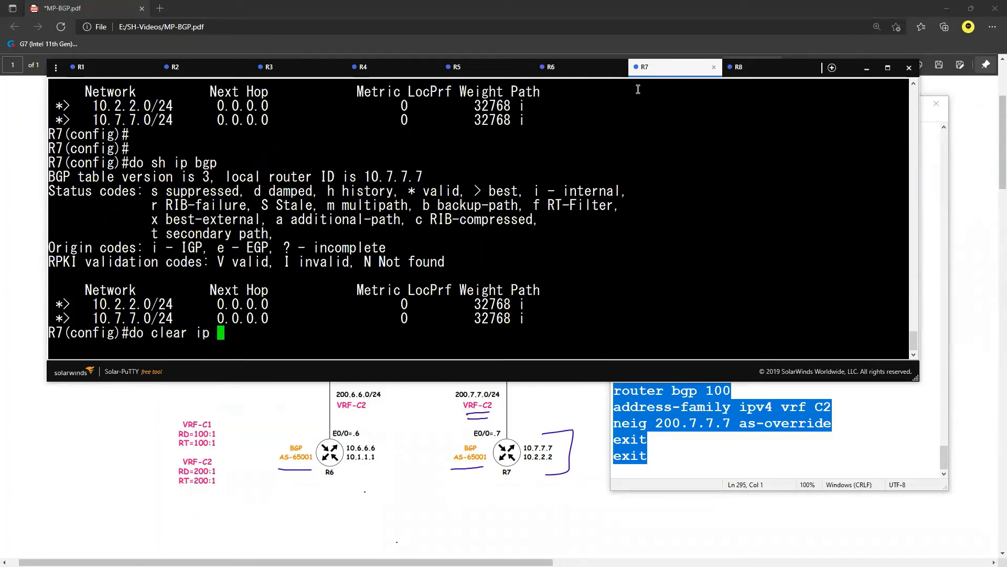
{"action": "type", "text": "bgp * sof"}
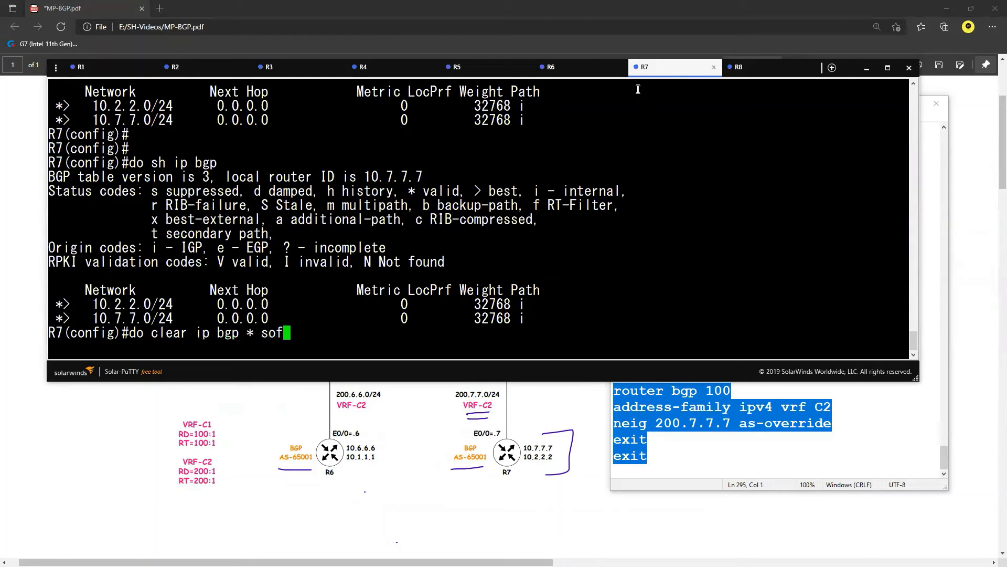
{"action": "key", "text": "Return"}
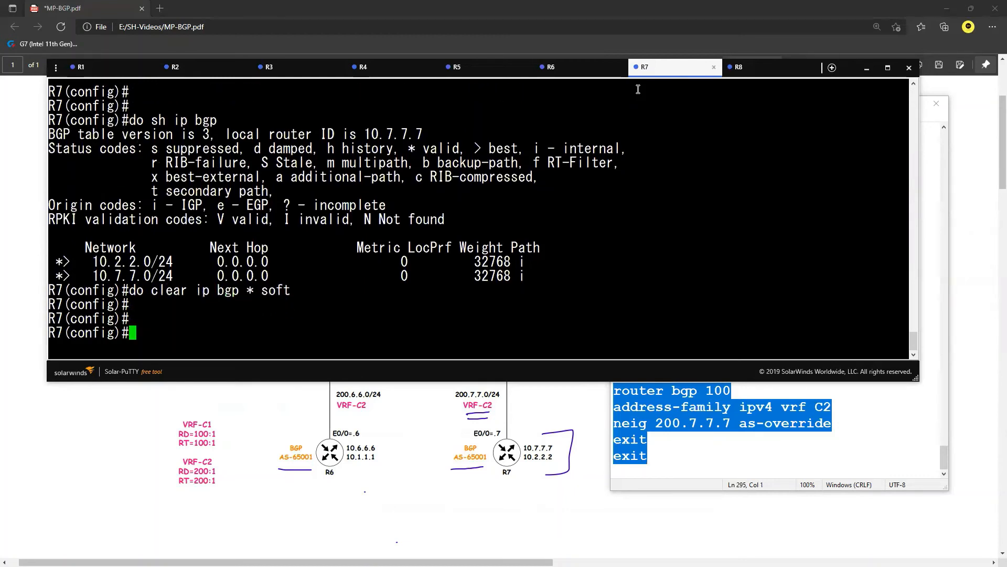
{"action": "type", "text": "do sh ip bgp"}
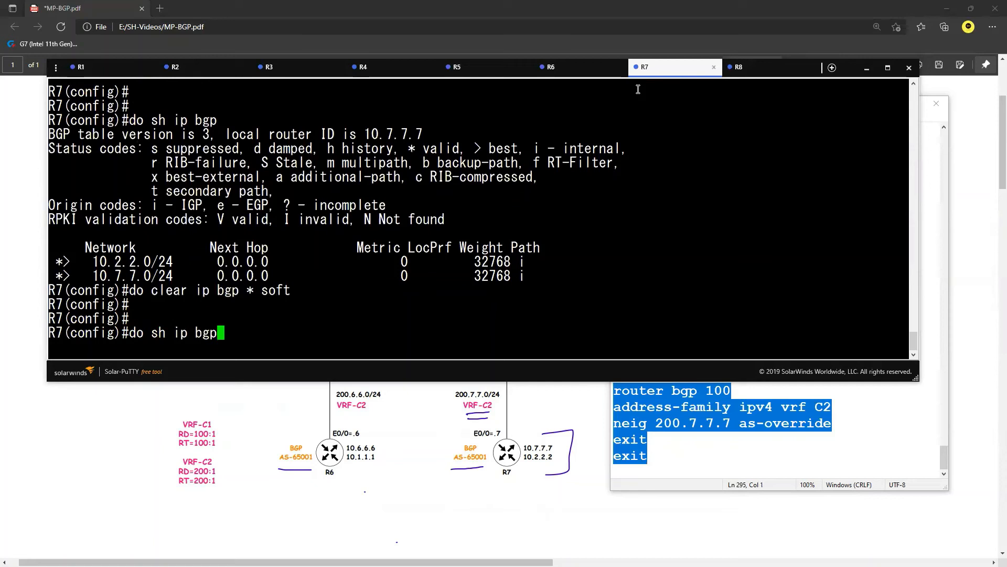
{"action": "key", "text": "Return"}
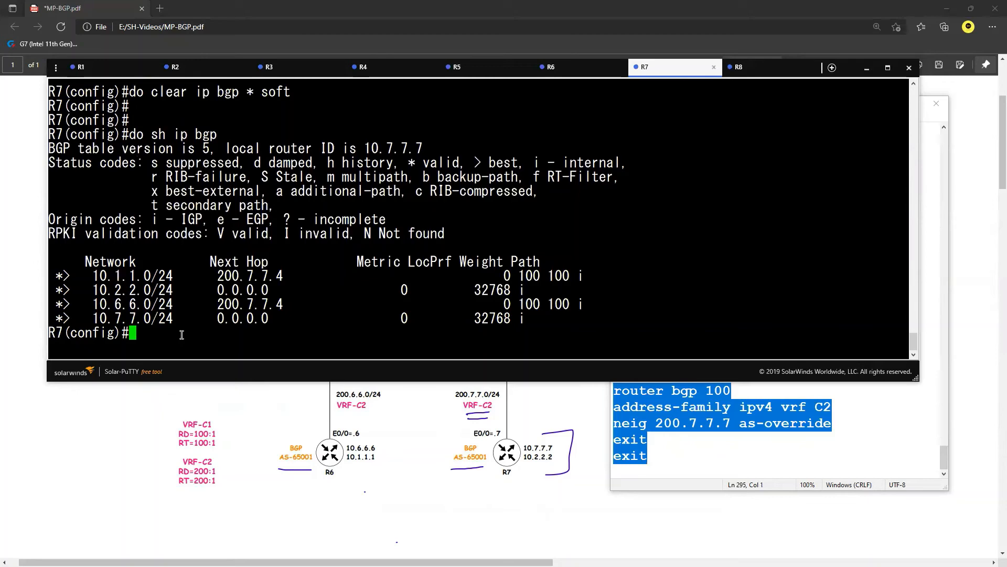
- Ping 10.6.6.6 and 10.1.1.1 from loopback 0, then traceroute 10.6.6.6
{"action": "type", "text": "do ping 10.6."}
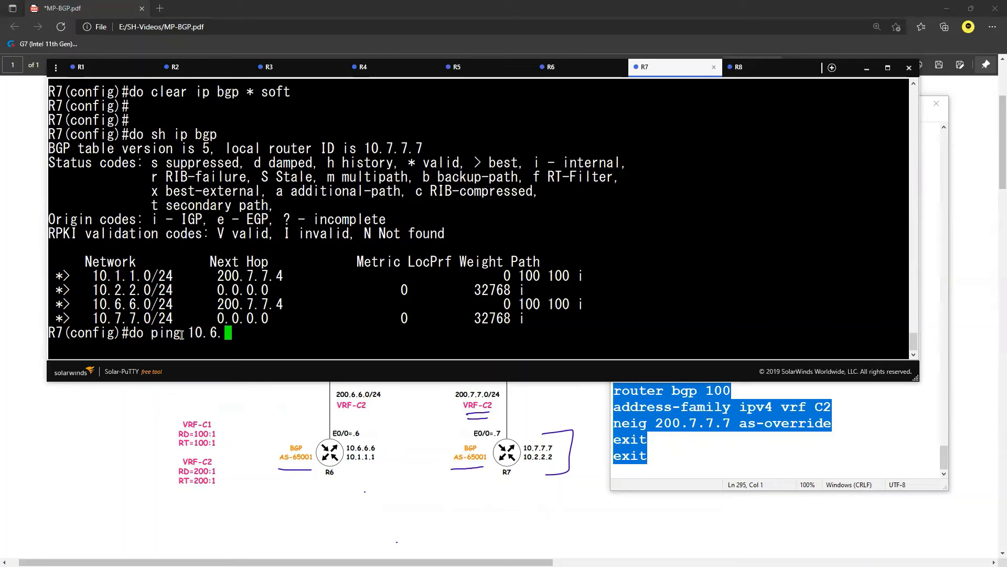
{"action": "type", "text": "6.6 so lo 0"}
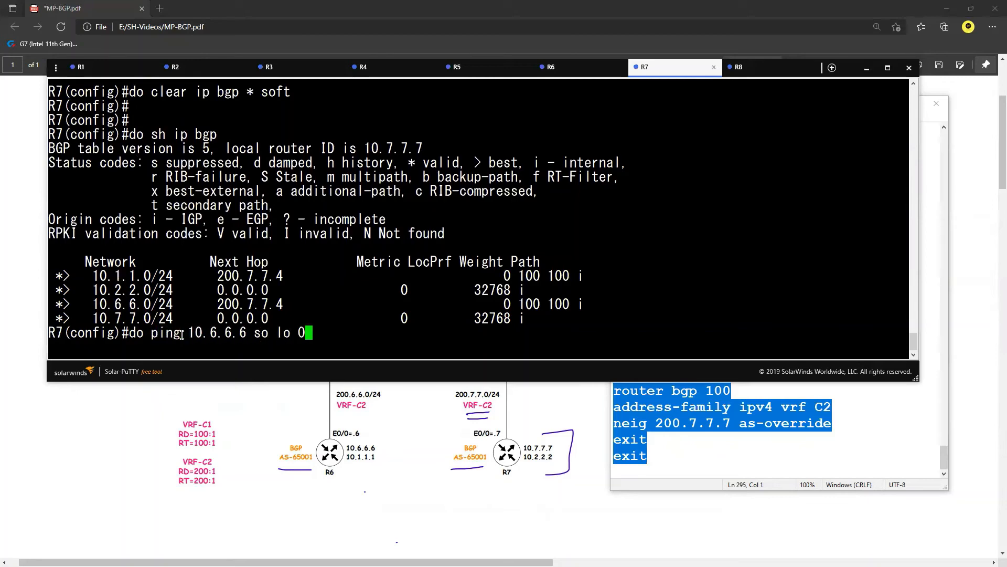
{"action": "key", "text": "Return"}
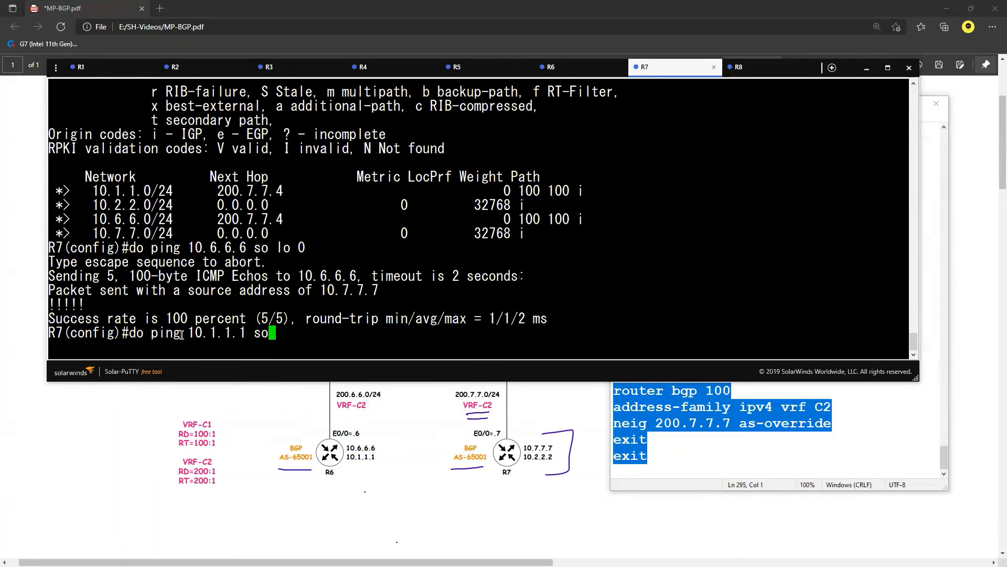
{"action": "key", "text": "Return"}
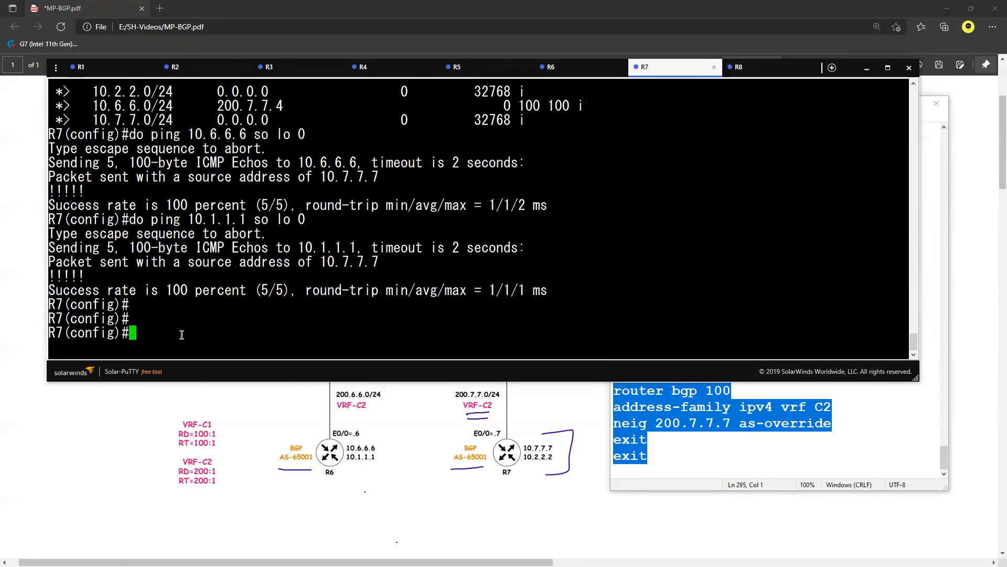
{"action": "type", "text": "do trac"}
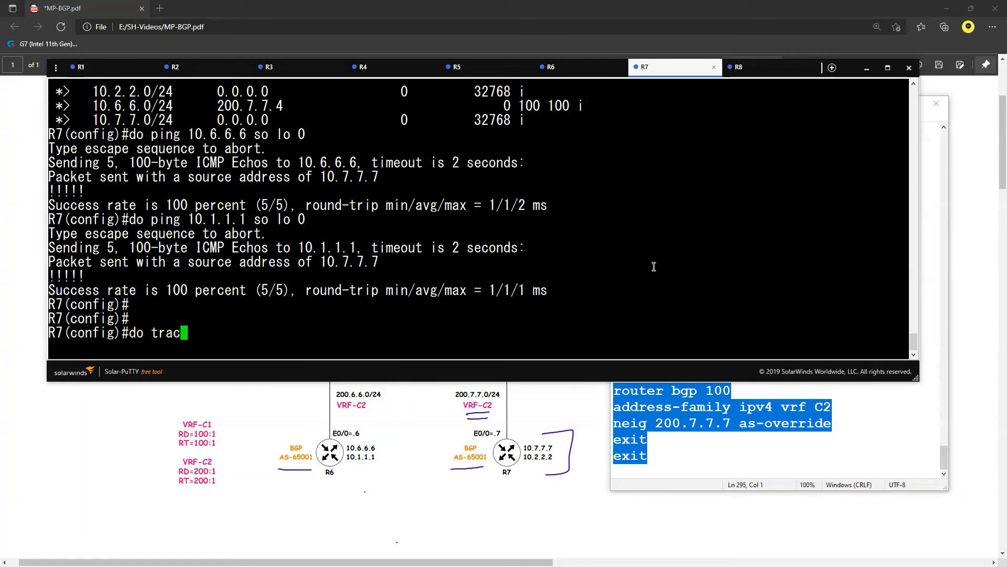
{"action": "type", "text": "eroute 10.5"}
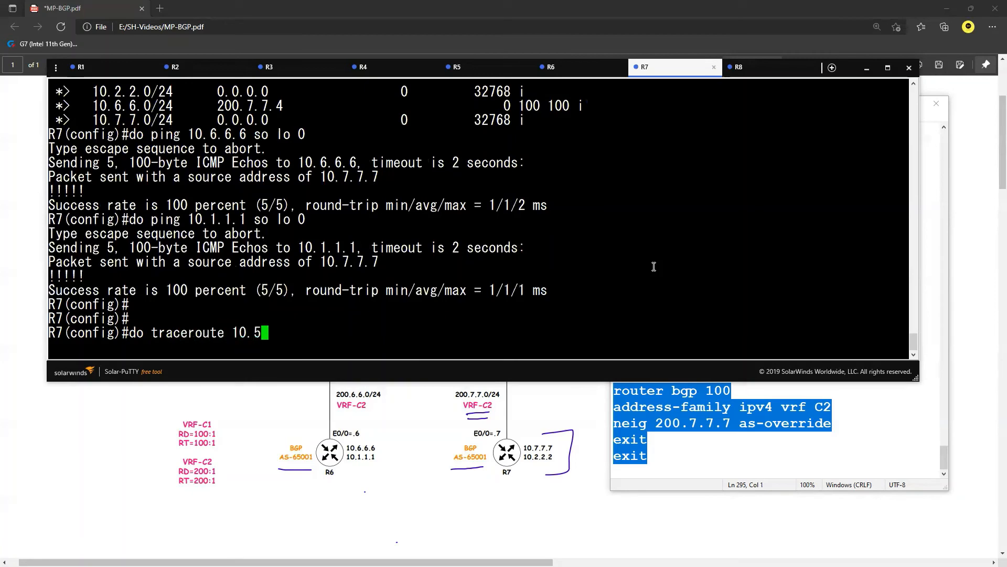
{"action": "type", "text": "6.6.6 so lo0"}
{"action": "key", "text": "Return"}
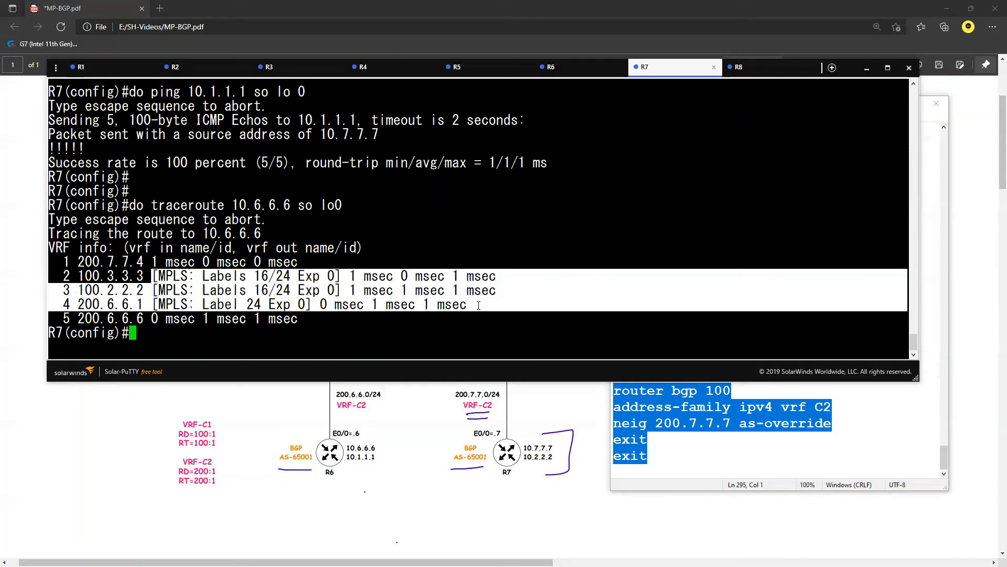
{"action": "mouse_move", "coordinate": [481, 486]}
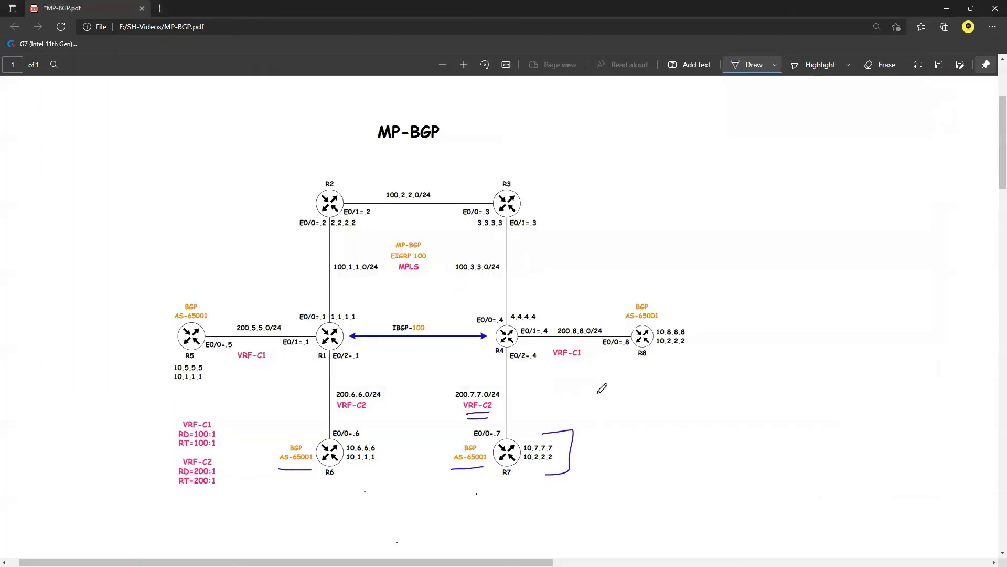
{"action": "mouse_move", "coordinate": [598, 393]}
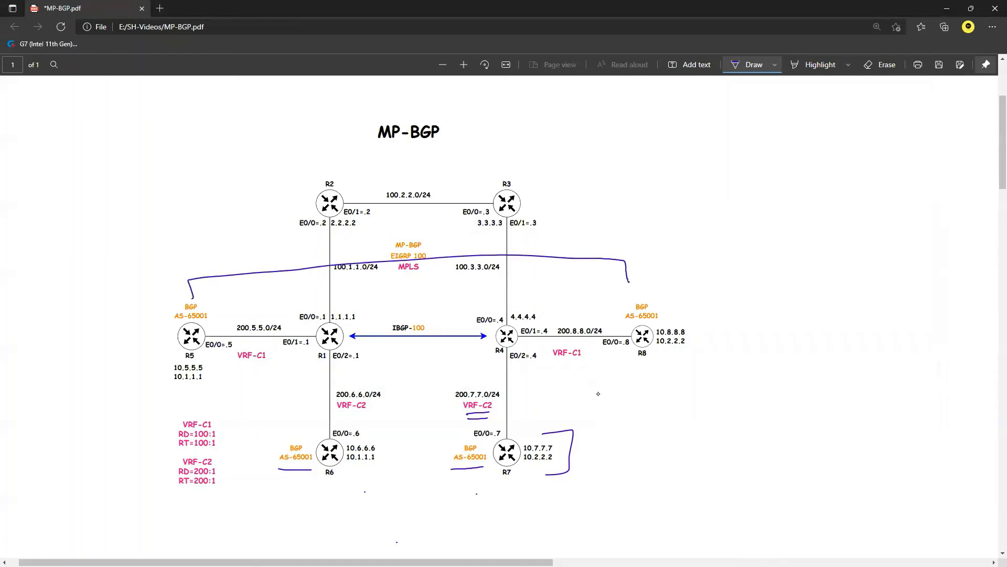
- Open the Draw tool's pen colour and thickness options in the Edge PDF viewer
{"action": "left_click", "coordinate": [774, 64]}
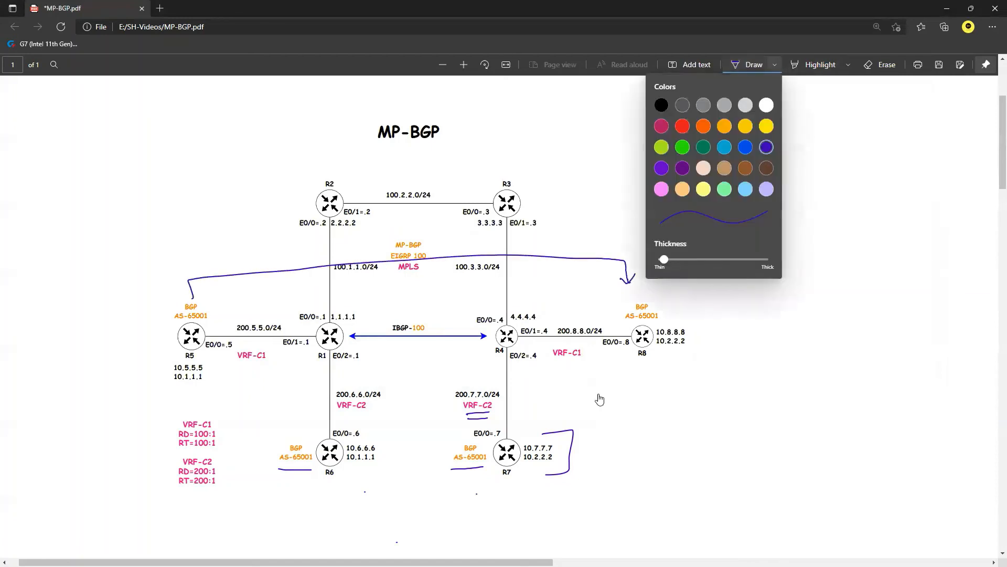